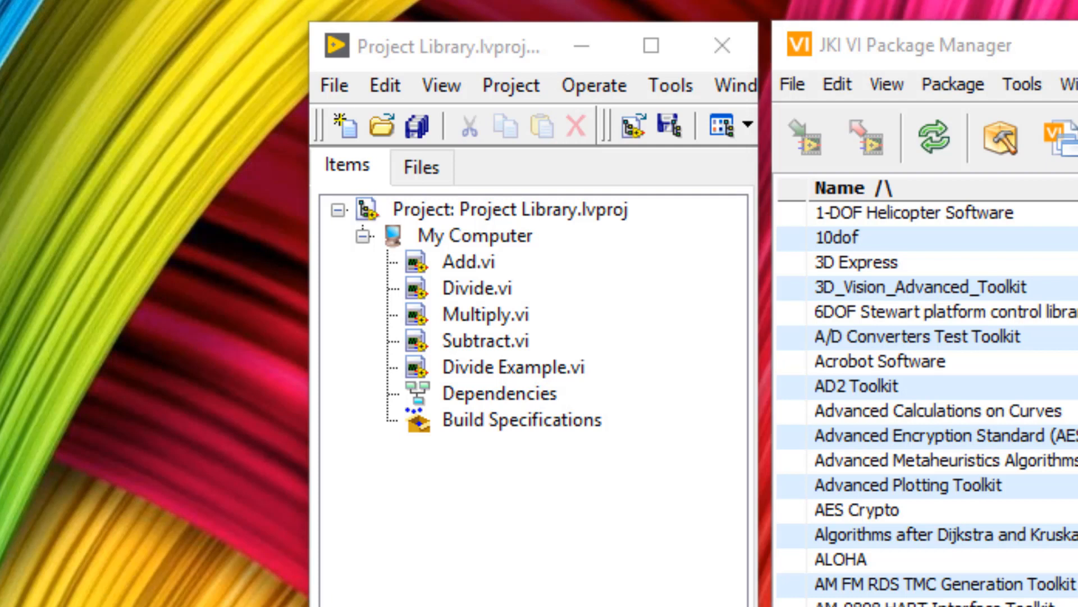
{"action": "mouse_move", "coordinate": [502, 289]}
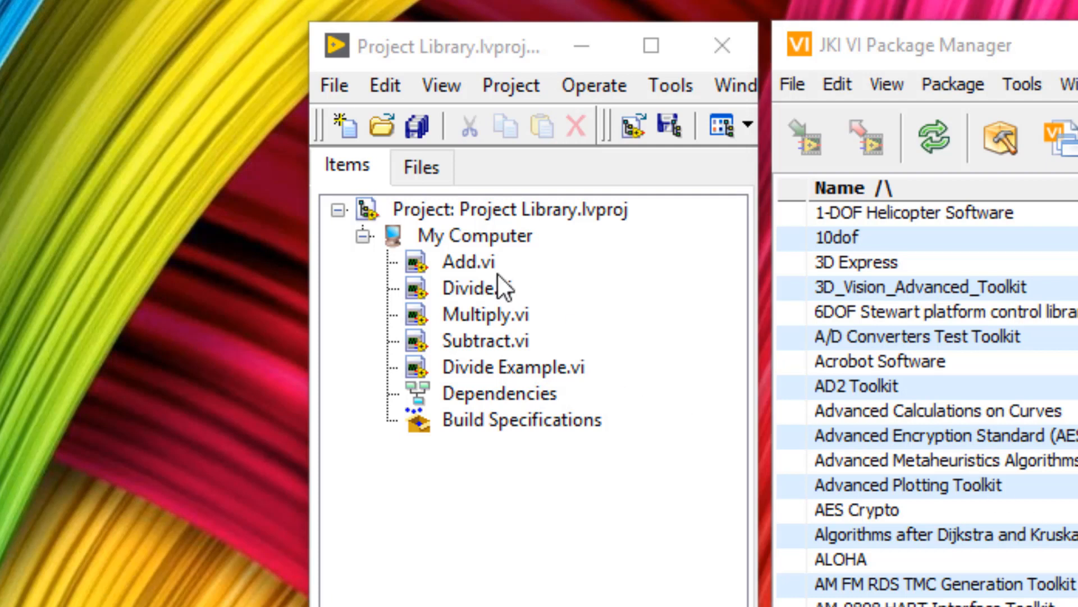
{"action": "mouse_move", "coordinate": [526, 268]}
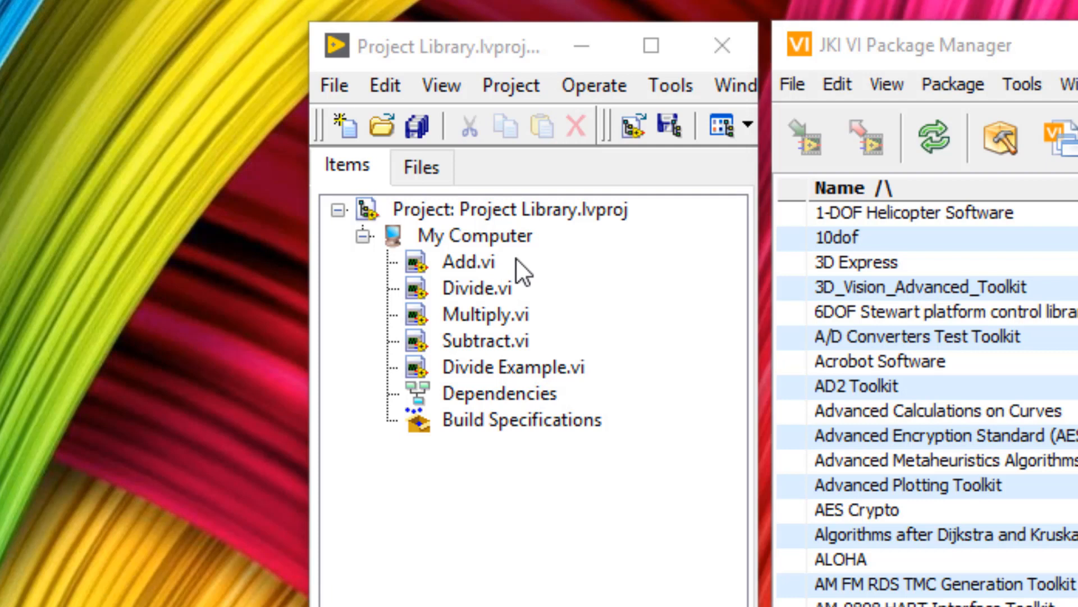
{"action": "mouse_move", "coordinate": [514, 311]}
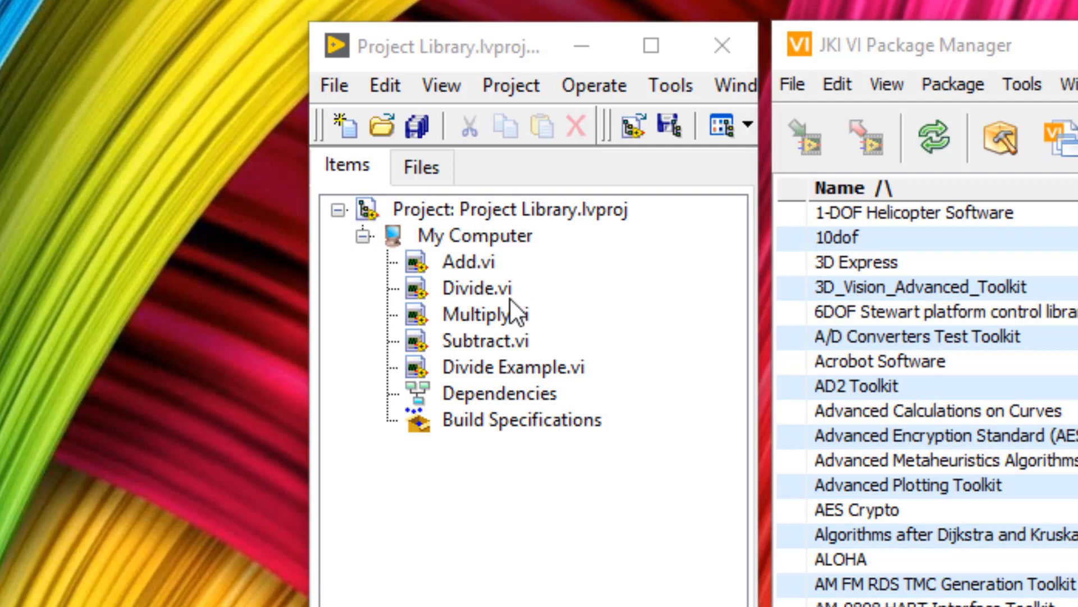
{"action": "mouse_move", "coordinate": [543, 386]}
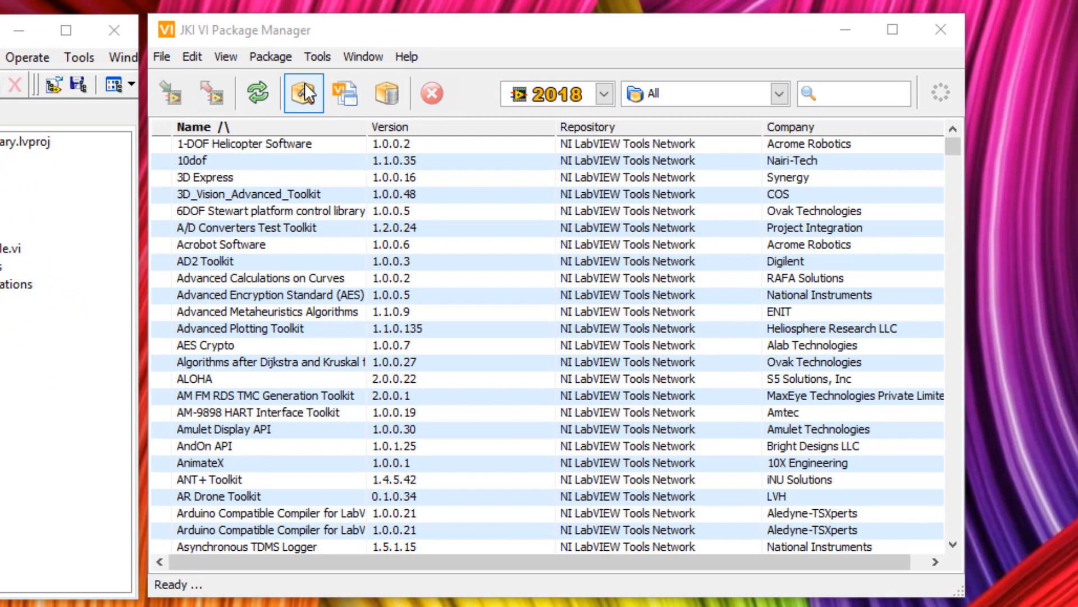
{"action": "mouse_move", "coordinate": [309, 100]}
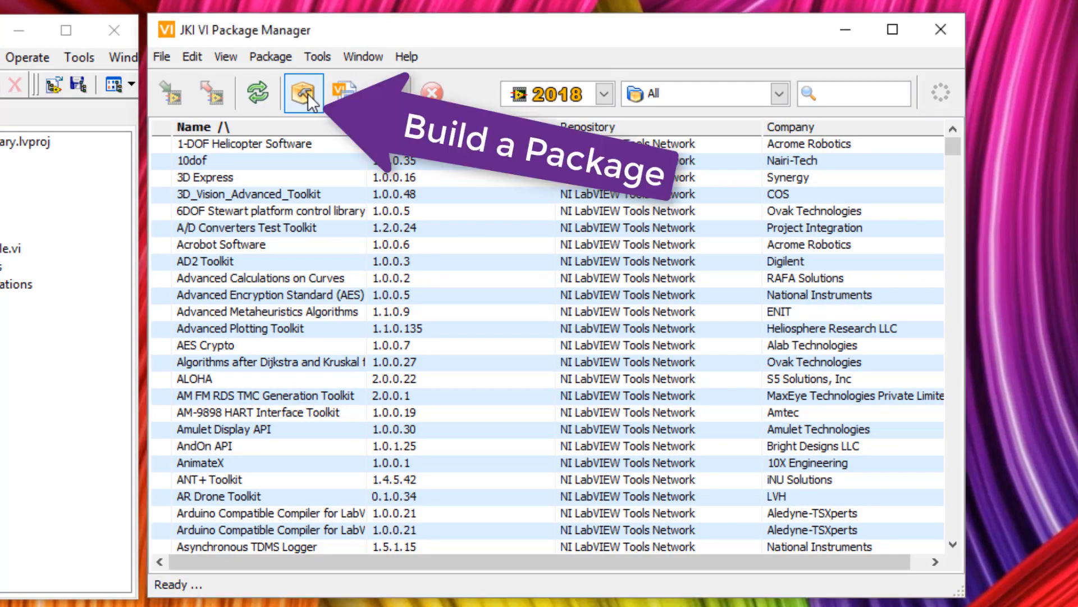
- Launch the VI Package Builder from the Build a Package toolbar button
{"action": "left_click", "coordinate": [302, 91]}
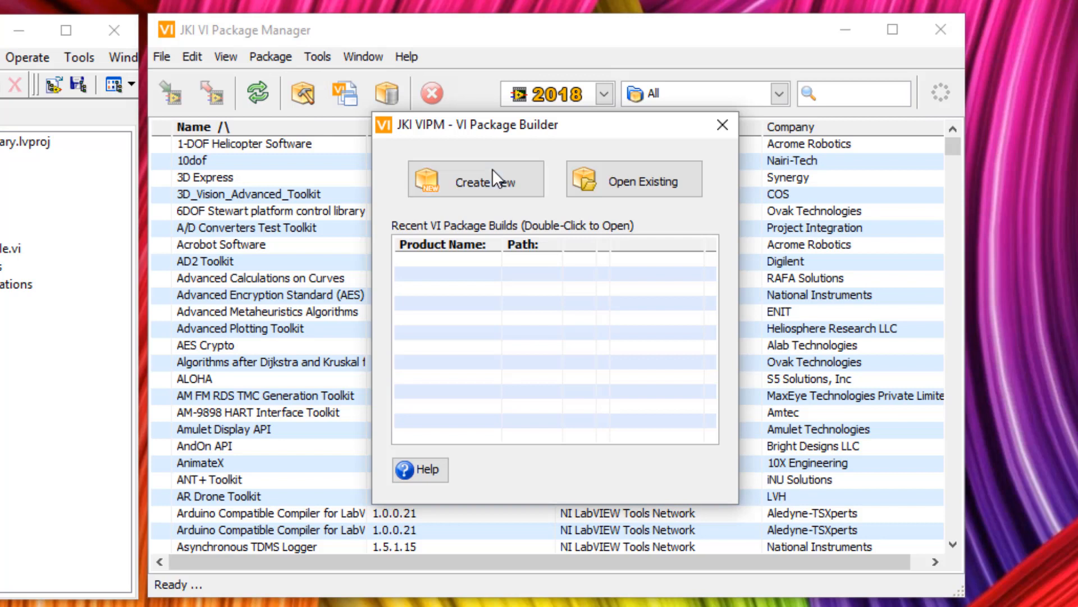
- Create package project 'Maths Functions' from Project Library, company Tom's LabvIEW Adventure
{"action": "left_click", "coordinate": [477, 178]}
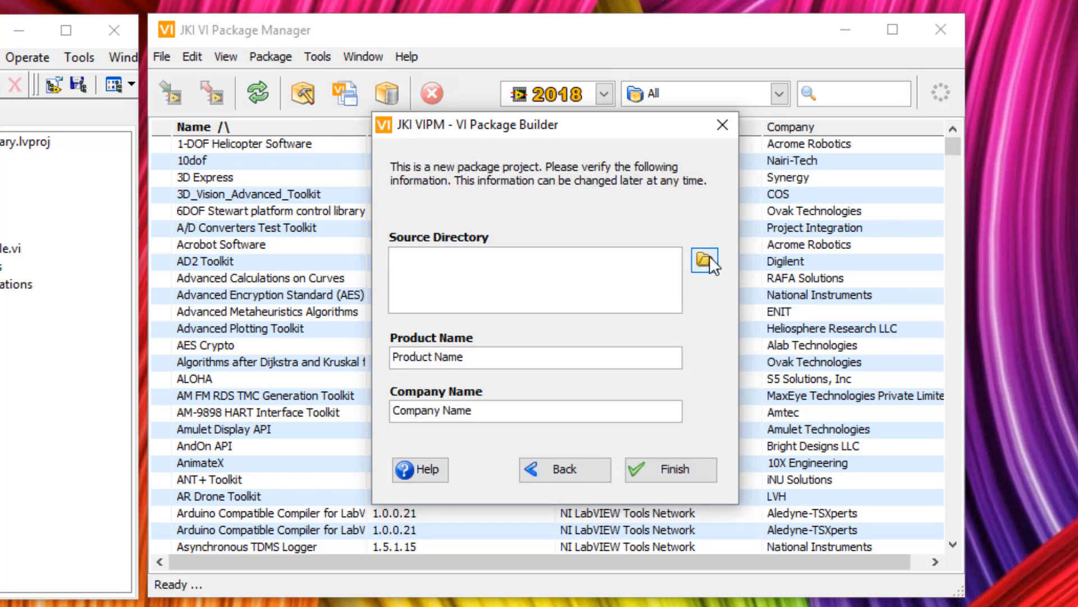
{"action": "mouse_move", "coordinate": [702, 264]}
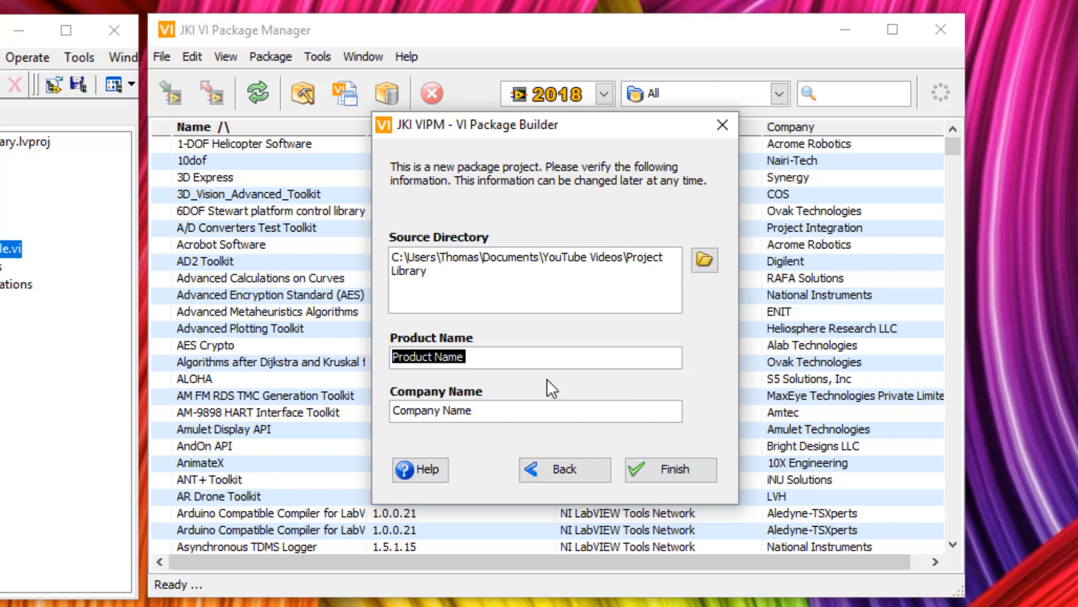
{"action": "type", "text": "Maths Functions"}
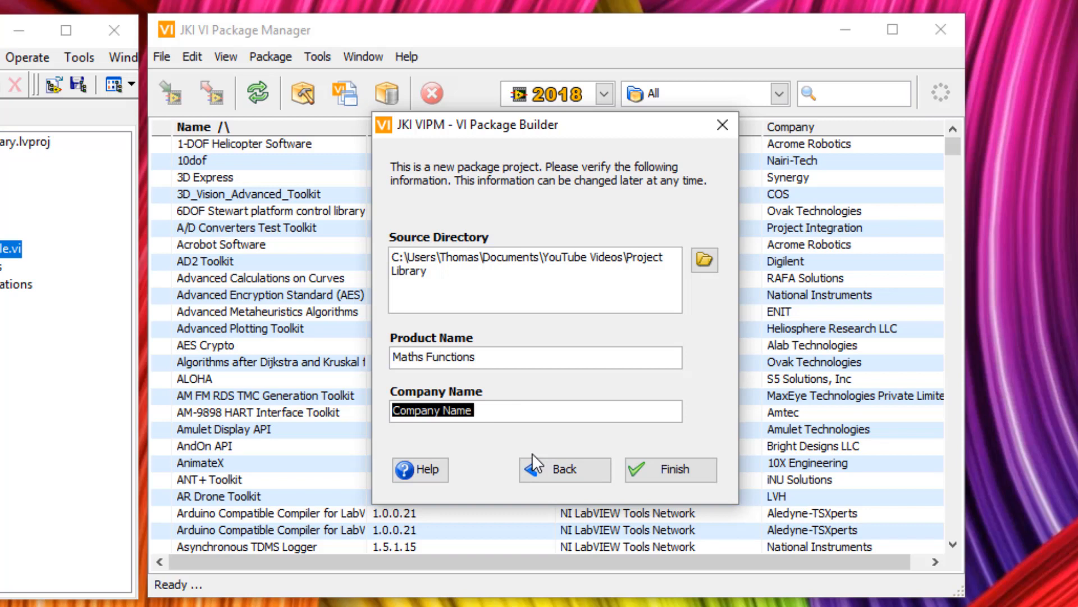
{"action": "type", "text": "Tom's"}
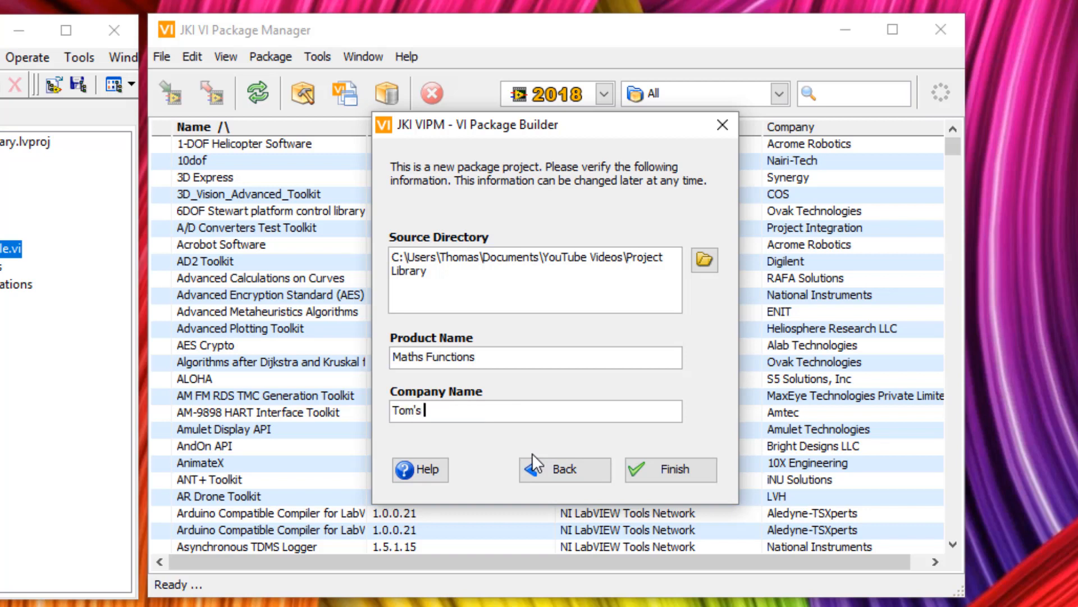
{"action": "type", "text": "LabvIEW Adventure"}
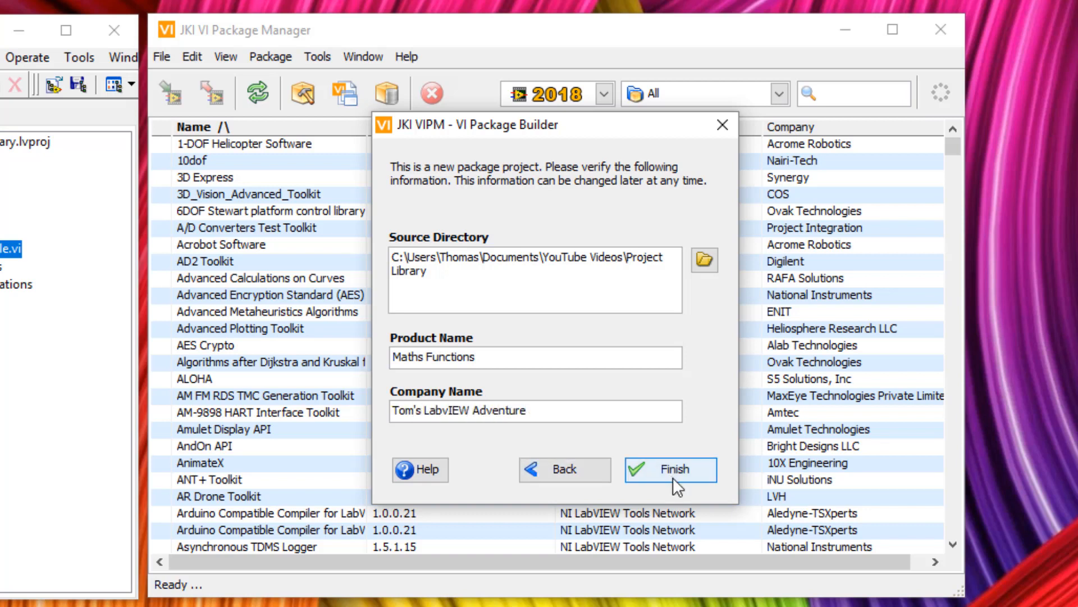
{"action": "left_click", "coordinate": [667, 469]}
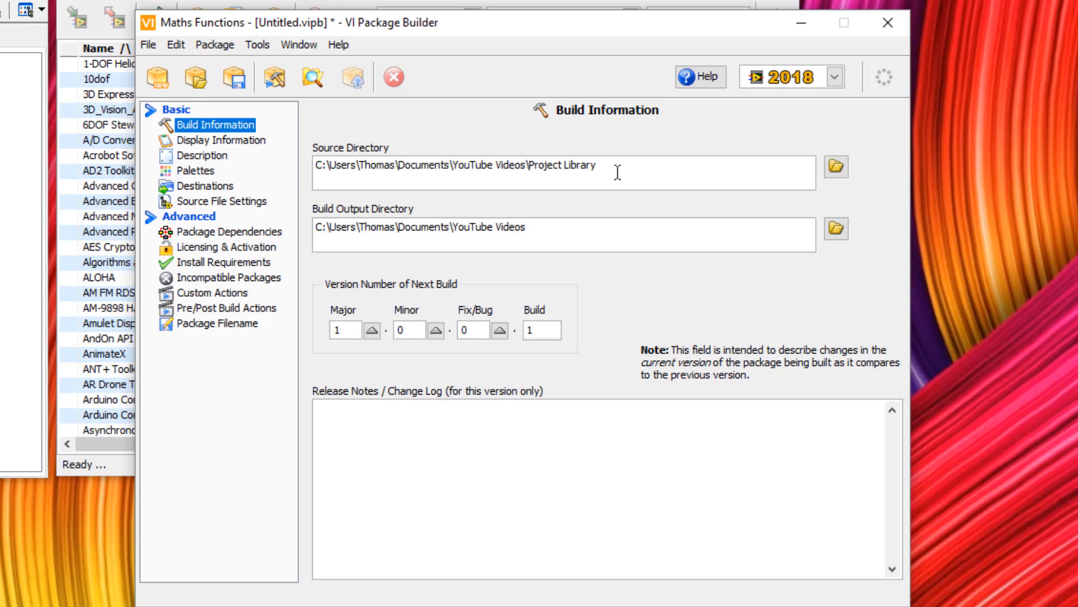
{"action": "mouse_move", "coordinate": [557, 241]}
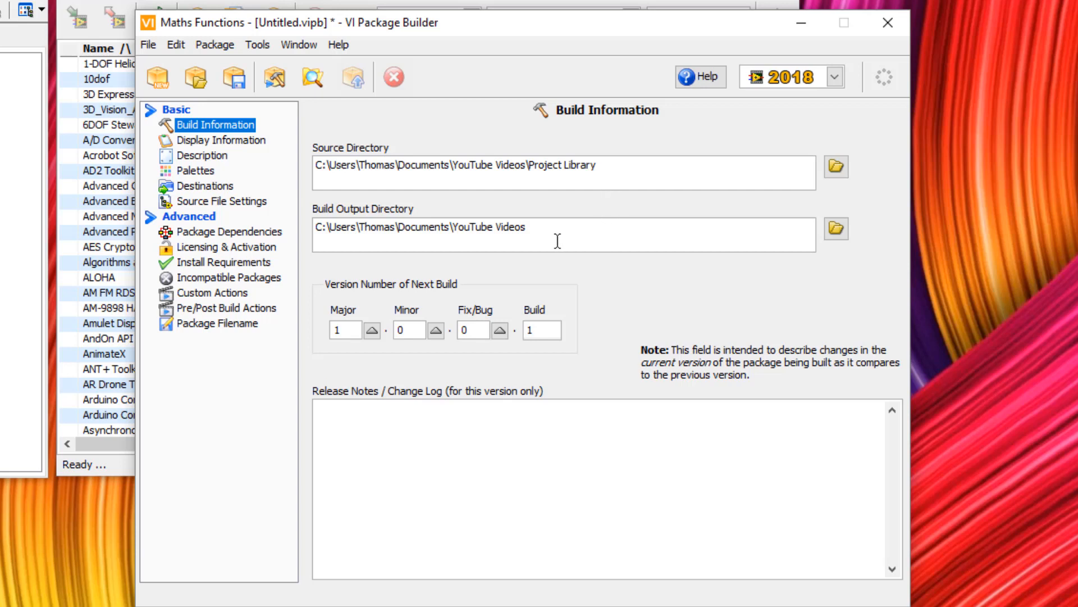
{"action": "mouse_move", "coordinate": [836, 229]}
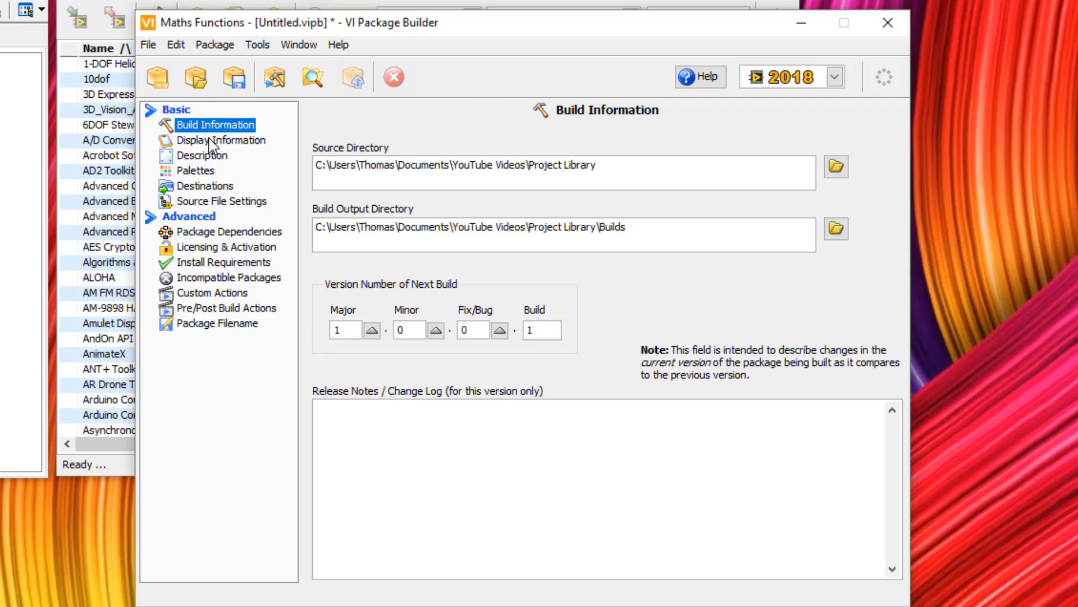
- Edit the Maths Functions product icon in Display Information, then show the Description page
{"action": "left_click", "coordinate": [221, 140]}
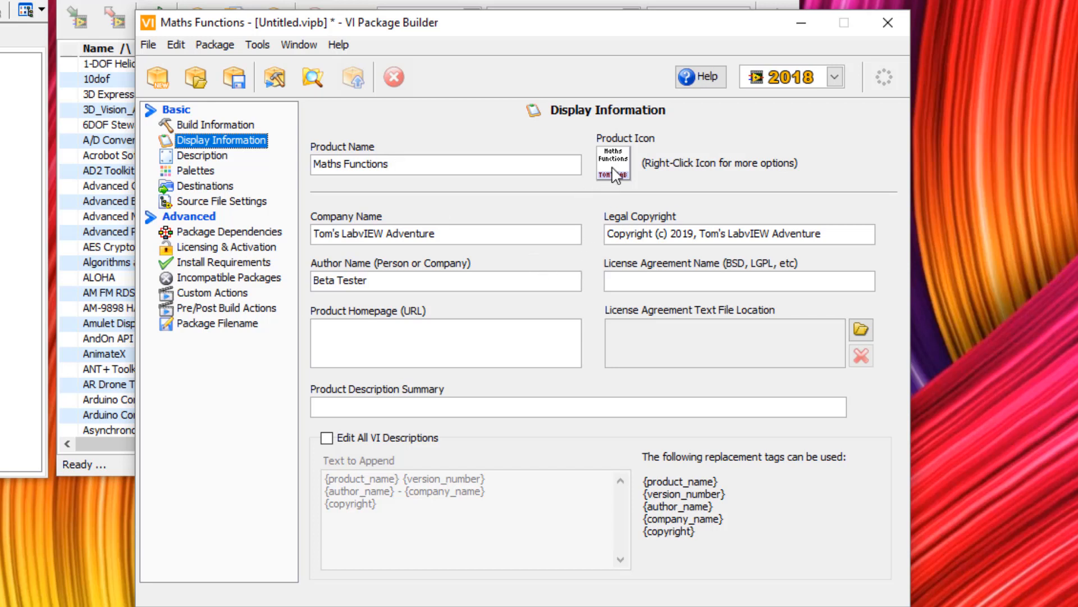
{"action": "right_click", "coordinate": [612, 163]}
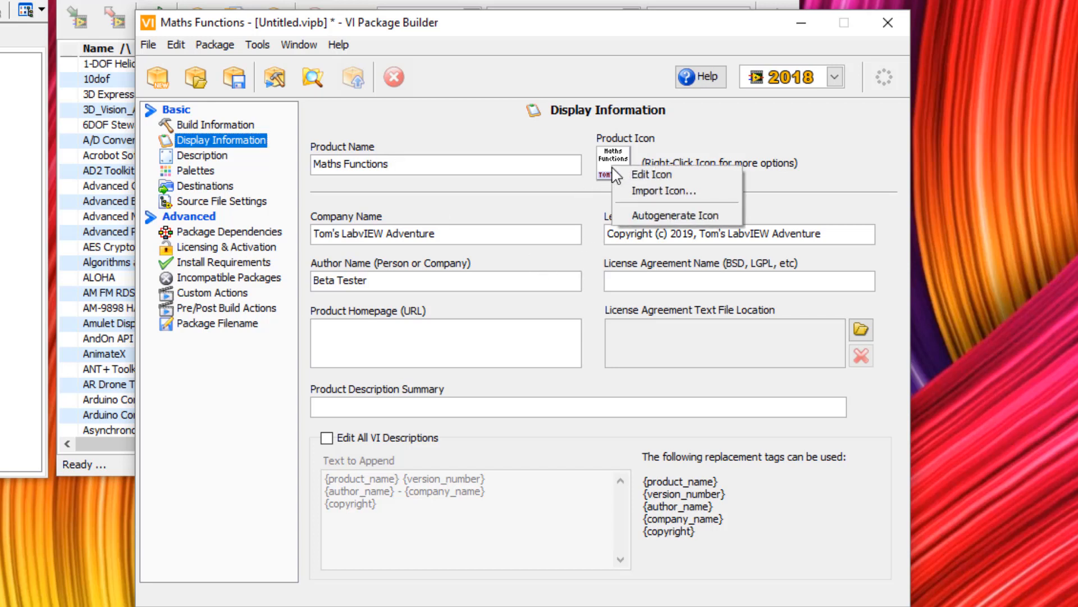
{"action": "left_click", "coordinate": [652, 174]}
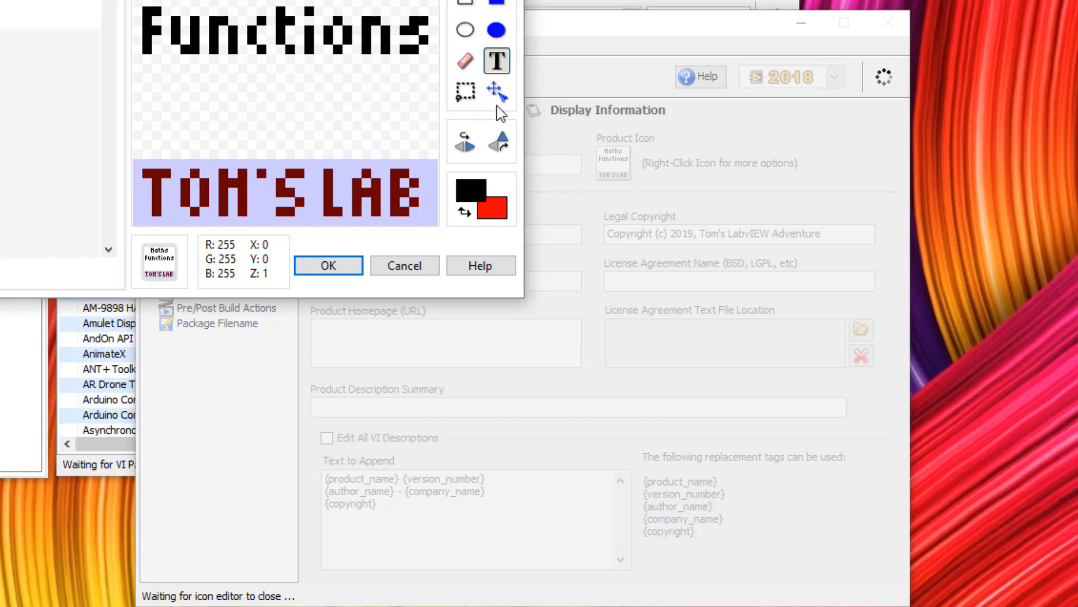
{"action": "left_click", "coordinate": [328, 266]}
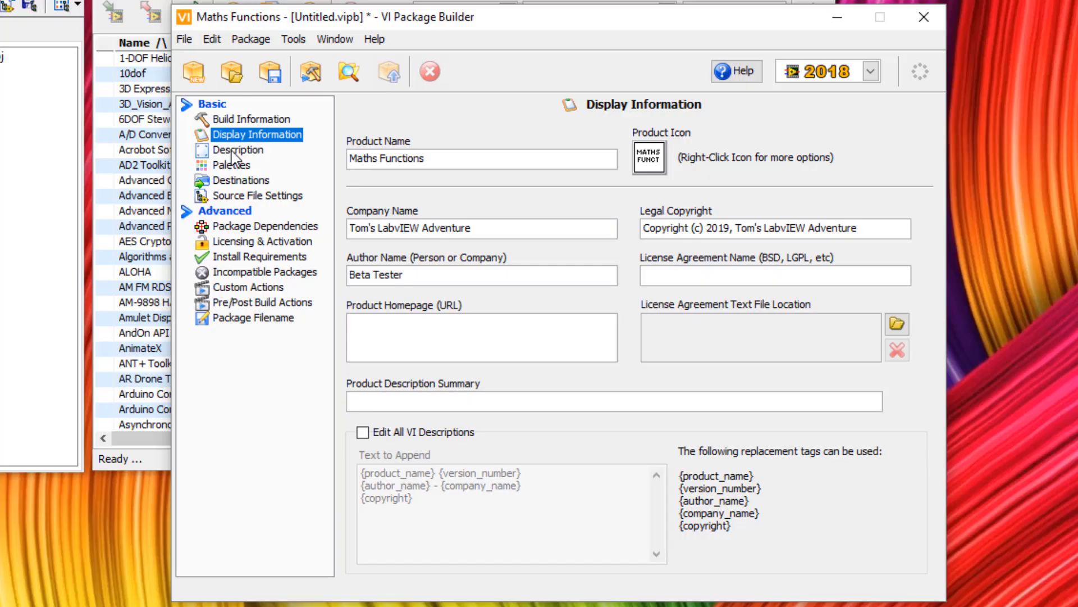
{"action": "left_click", "coordinate": [240, 150]}
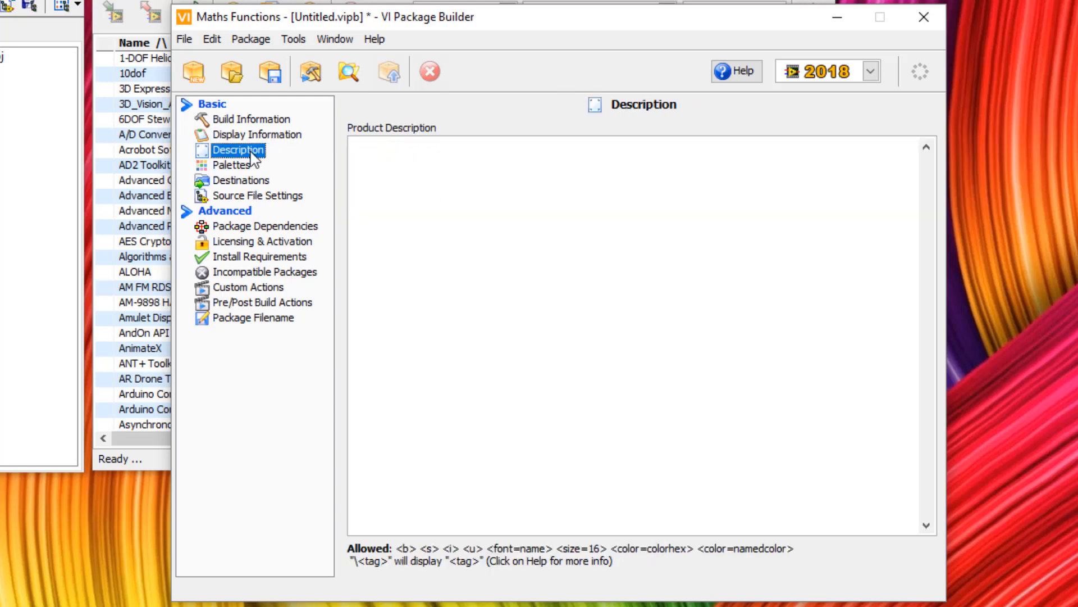
- Delete Divide Example from the Maths Functions palette, leaving four VIs, and close the editor
{"action": "left_click", "coordinate": [232, 165]}
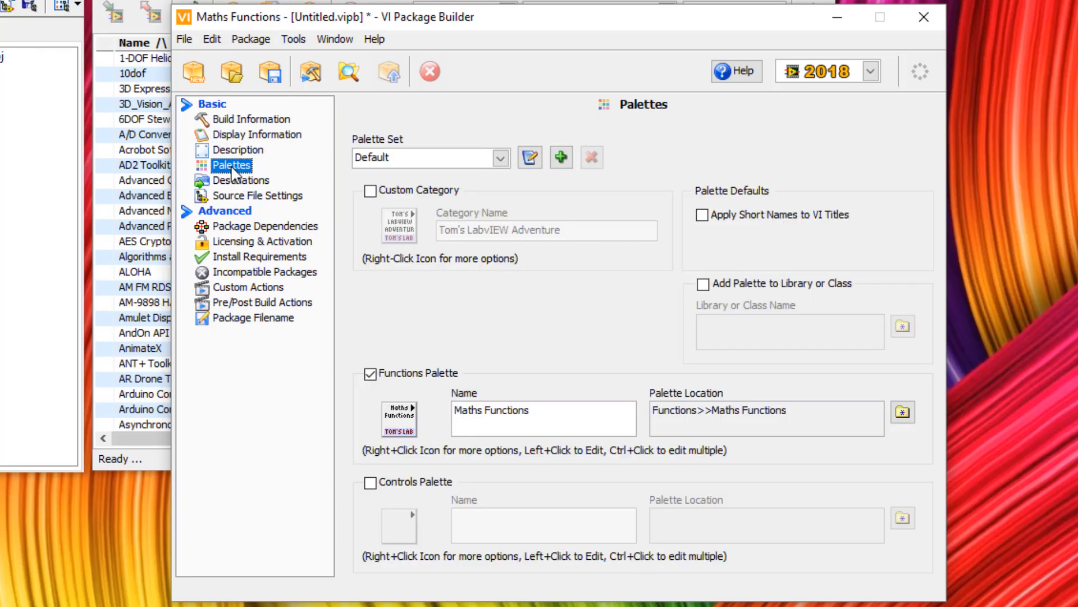
{"action": "mouse_move", "coordinate": [254, 172]}
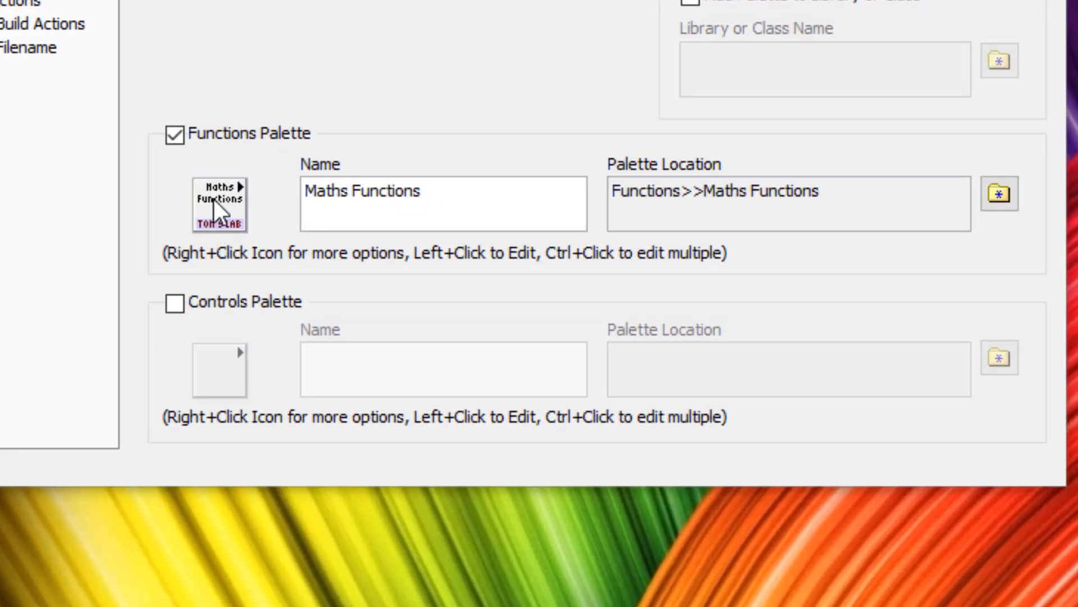
{"action": "left_click", "coordinate": [218, 205]}
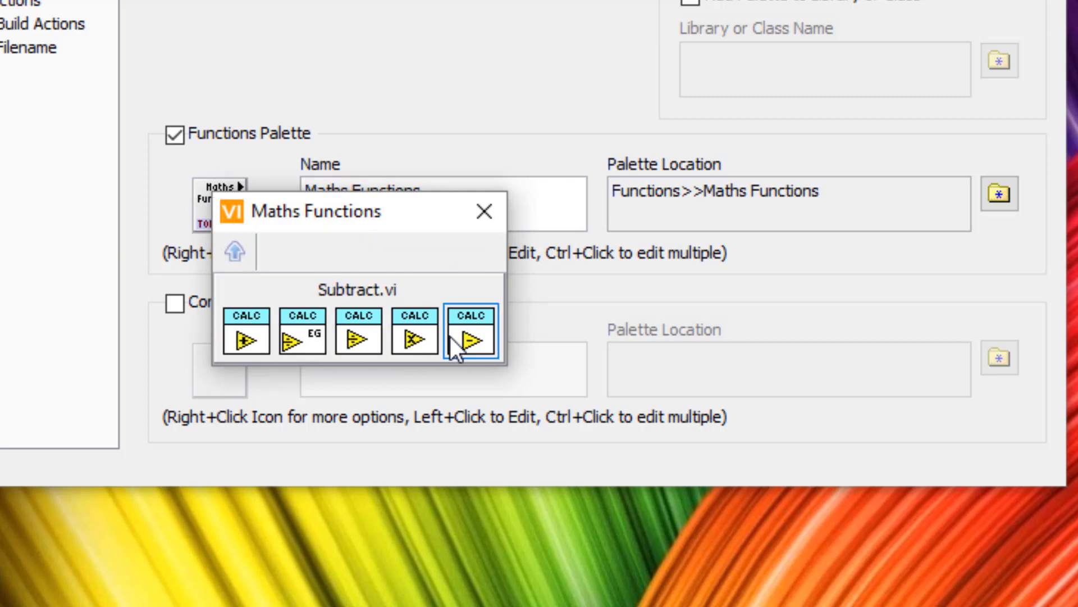
{"action": "mouse_move", "coordinate": [471, 337]}
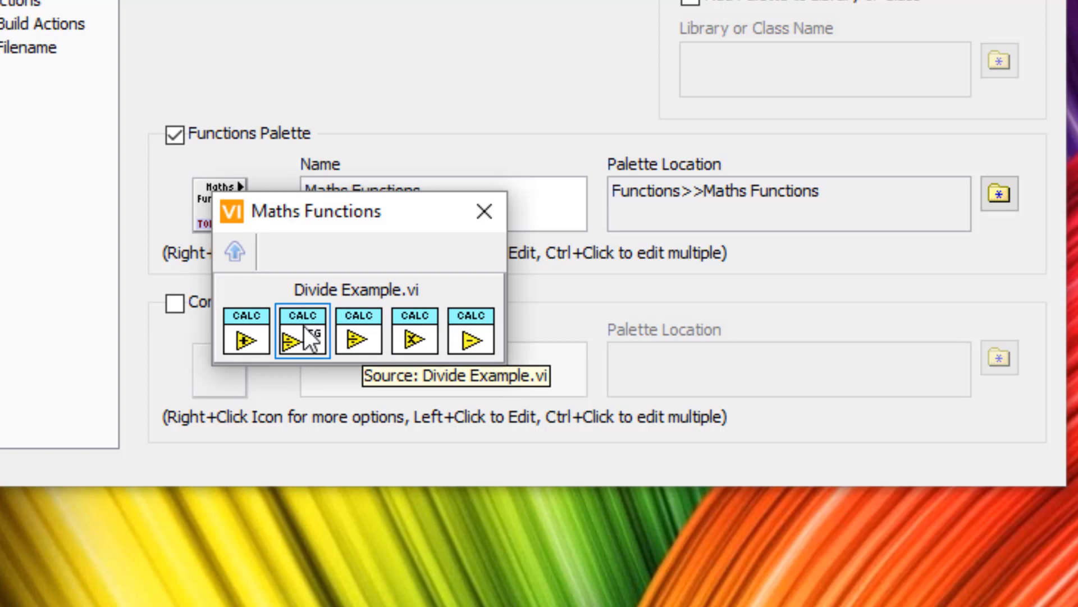
{"action": "right_click", "coordinate": [304, 337]}
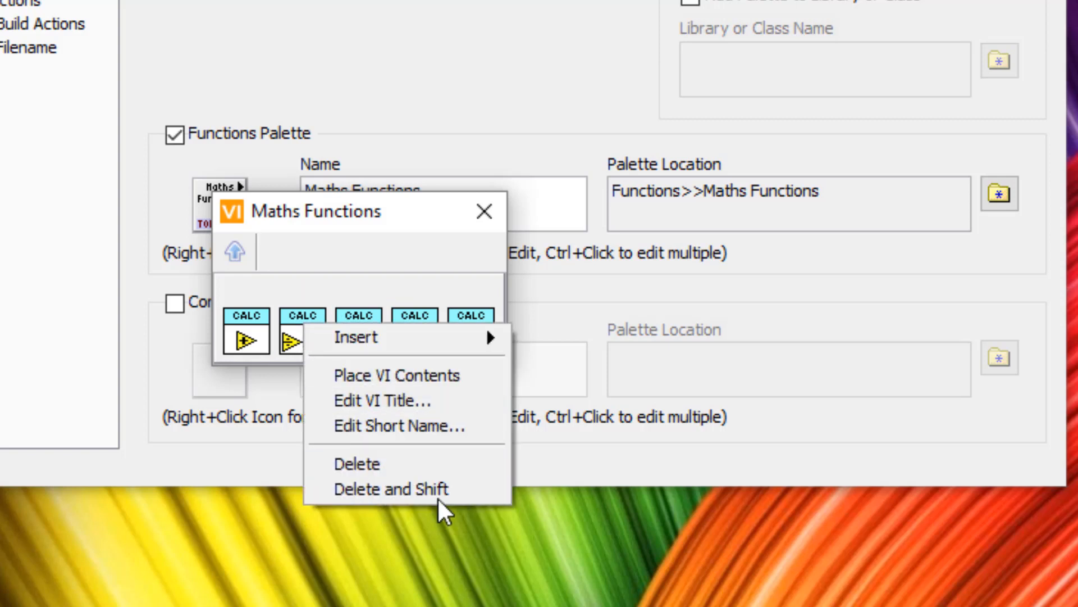
{"action": "left_click", "coordinate": [388, 488]}
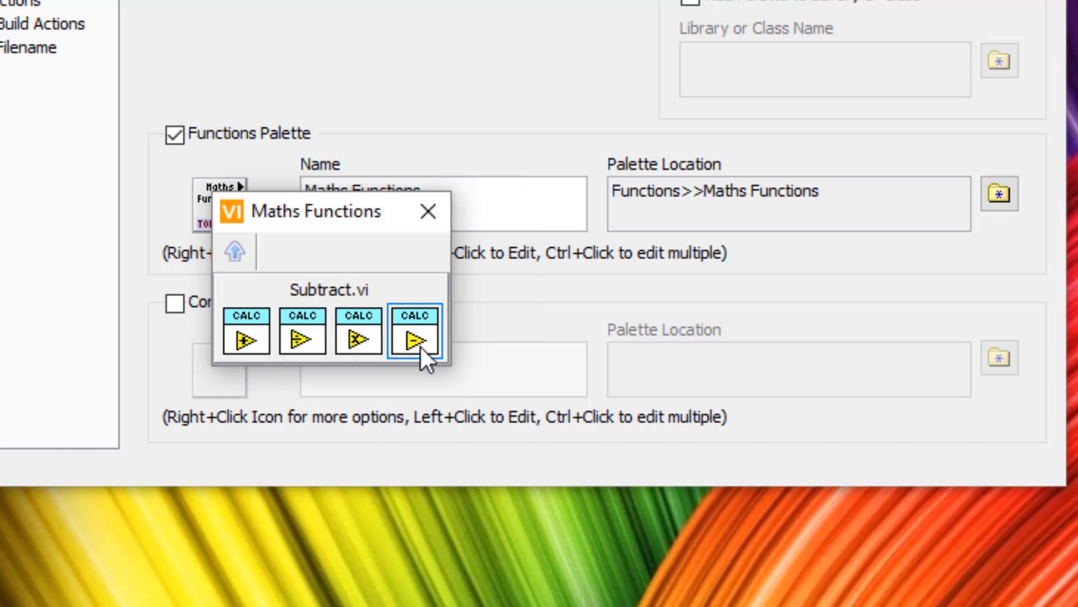
{"action": "mouse_move", "coordinate": [458, 81]}
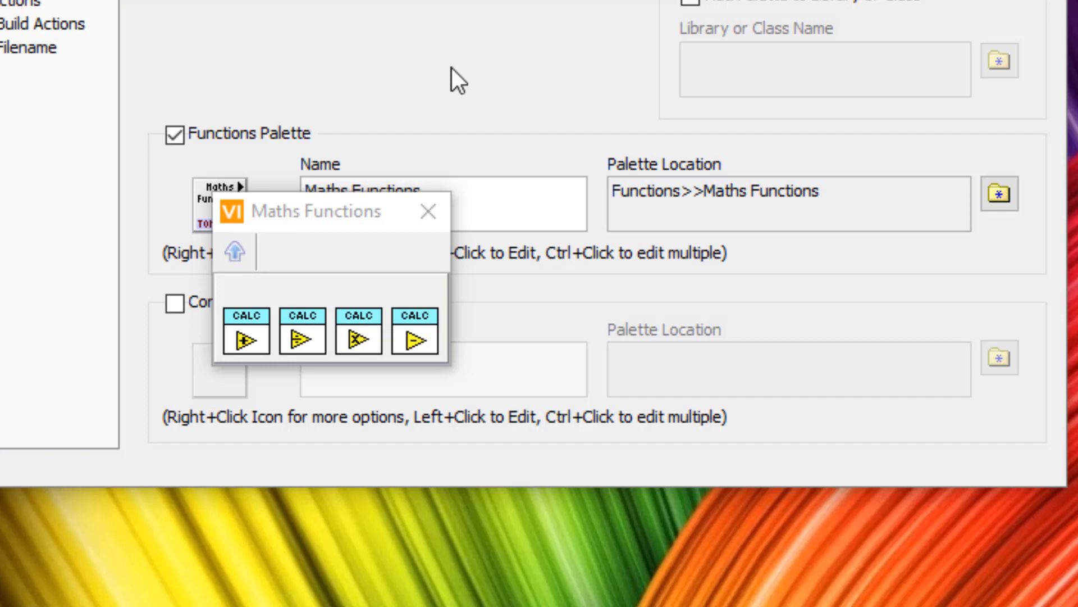
{"action": "left_click", "coordinate": [427, 212]}
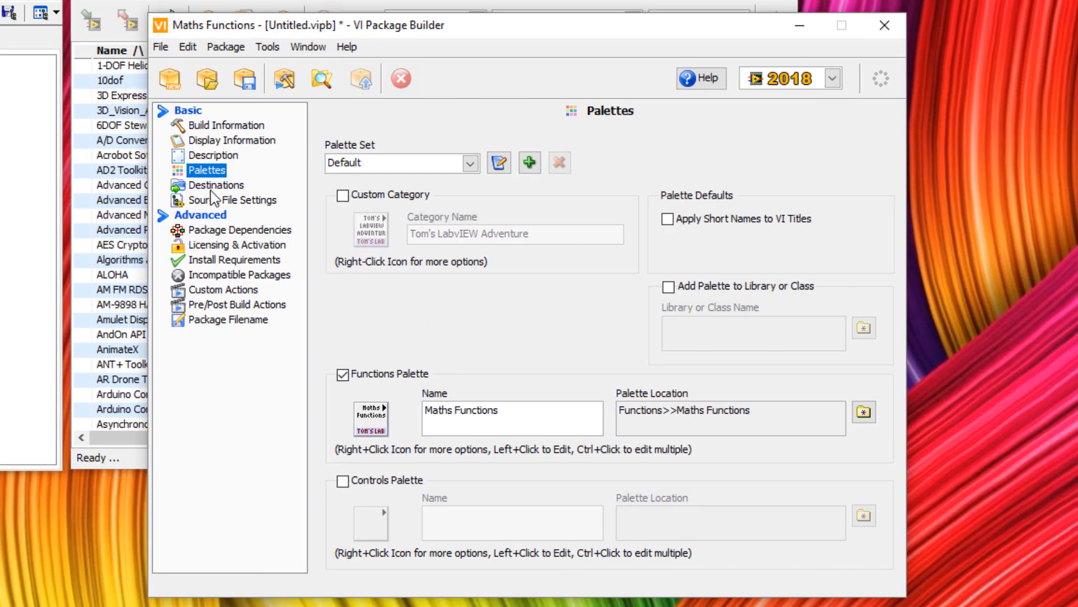
- Review the Toolkit VIs destination in vi.lib, then view the package source files
{"action": "left_click", "coordinate": [220, 184]}
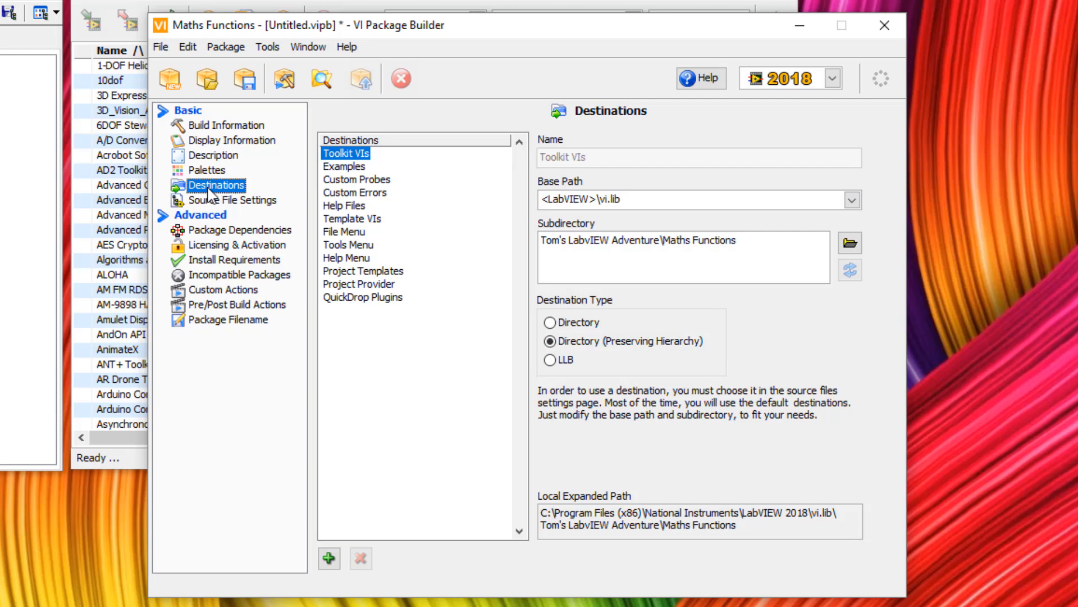
{"action": "mouse_move", "coordinate": [211, 204]}
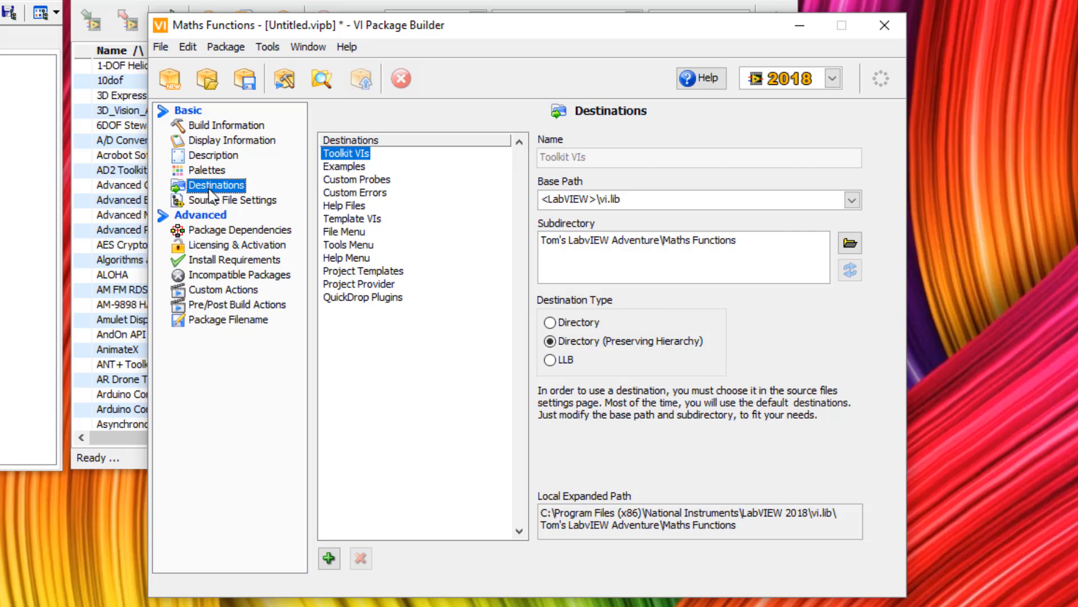
{"action": "left_click", "coordinate": [240, 200]}
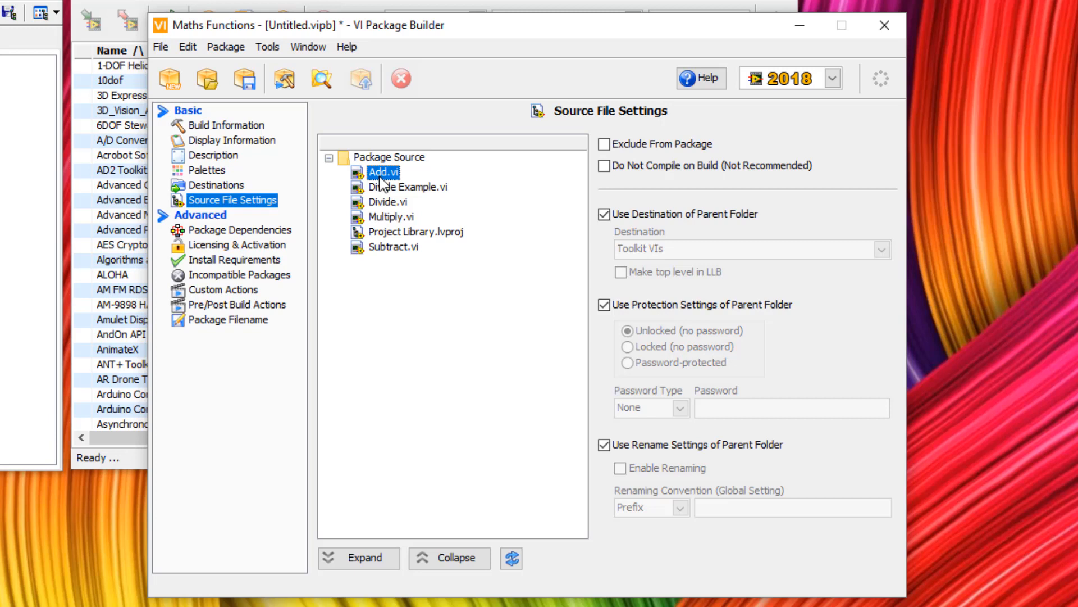
- Make Divide Example.vi install to the Examples destination instead of its parent folder's
{"action": "left_click", "coordinate": [410, 187]}
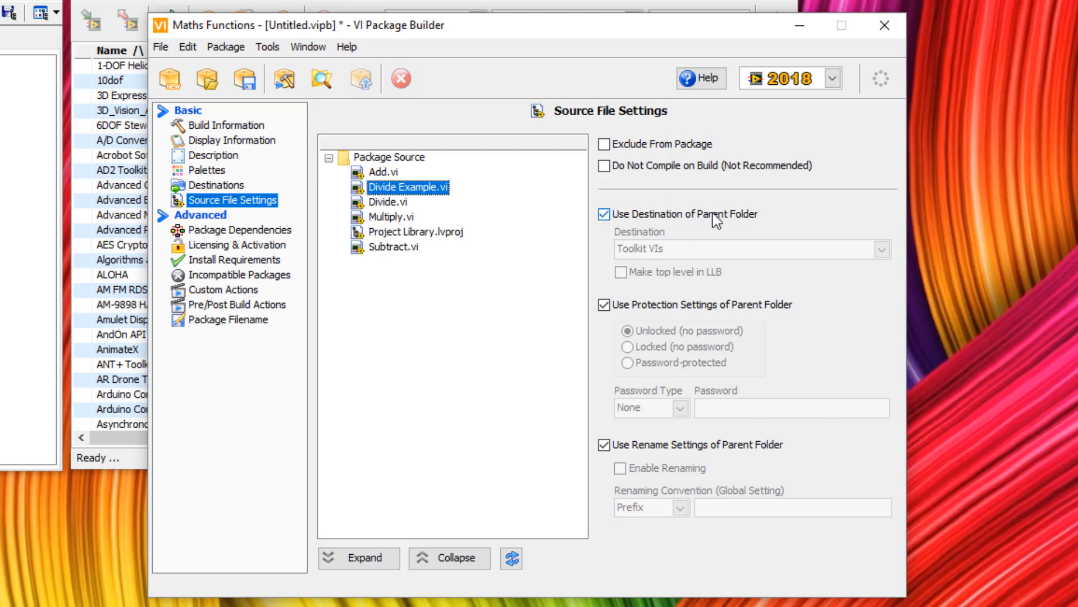
{"action": "left_click", "coordinate": [606, 214]}
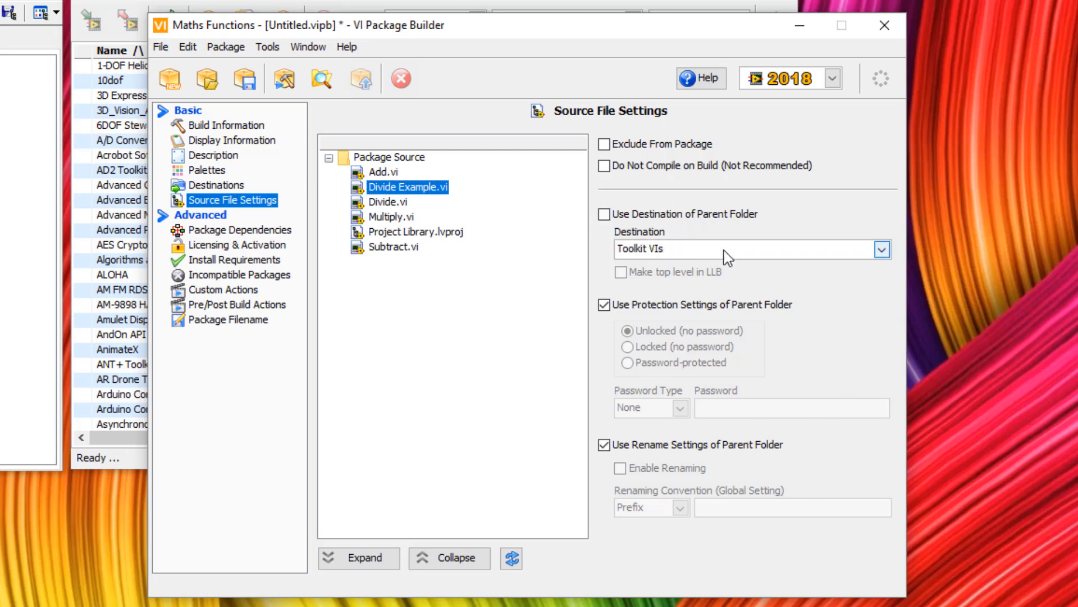
{"action": "left_click", "coordinate": [882, 248]}
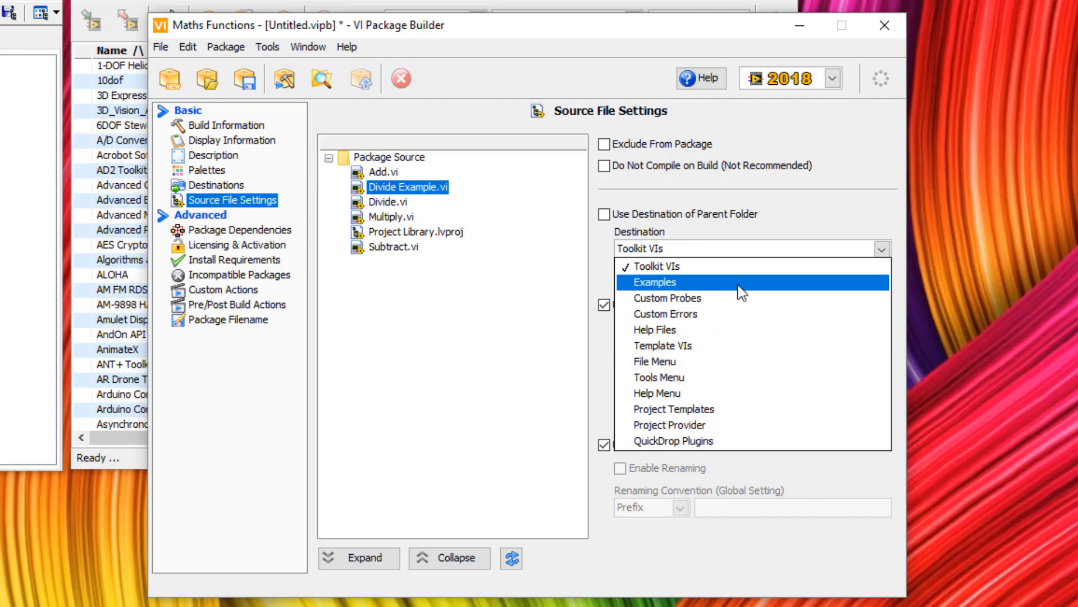
{"action": "left_click", "coordinate": [654, 282]}
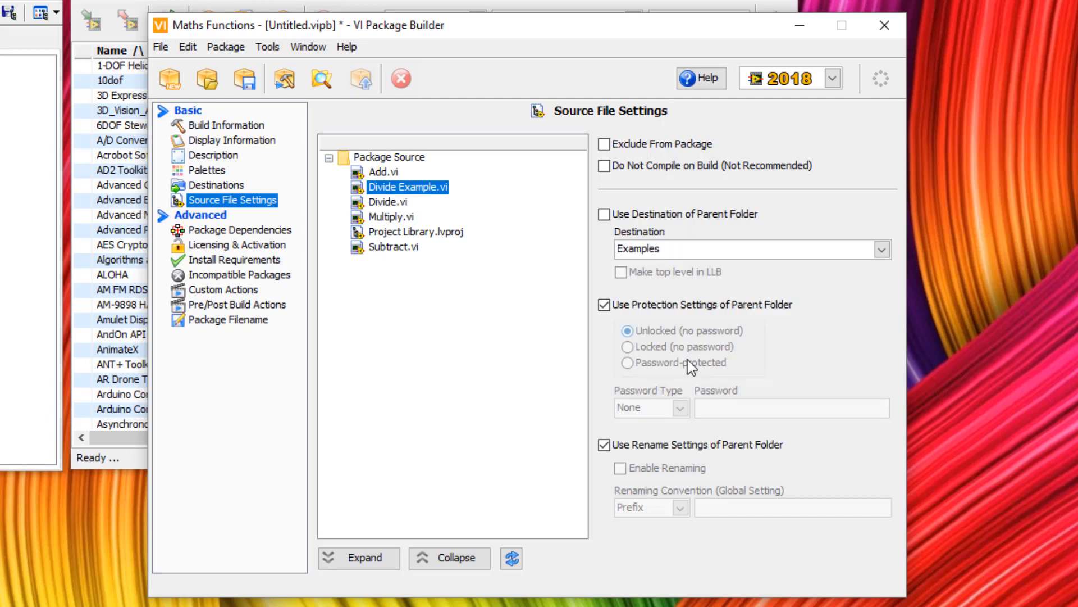
{"action": "mouse_move", "coordinate": [536, 379]}
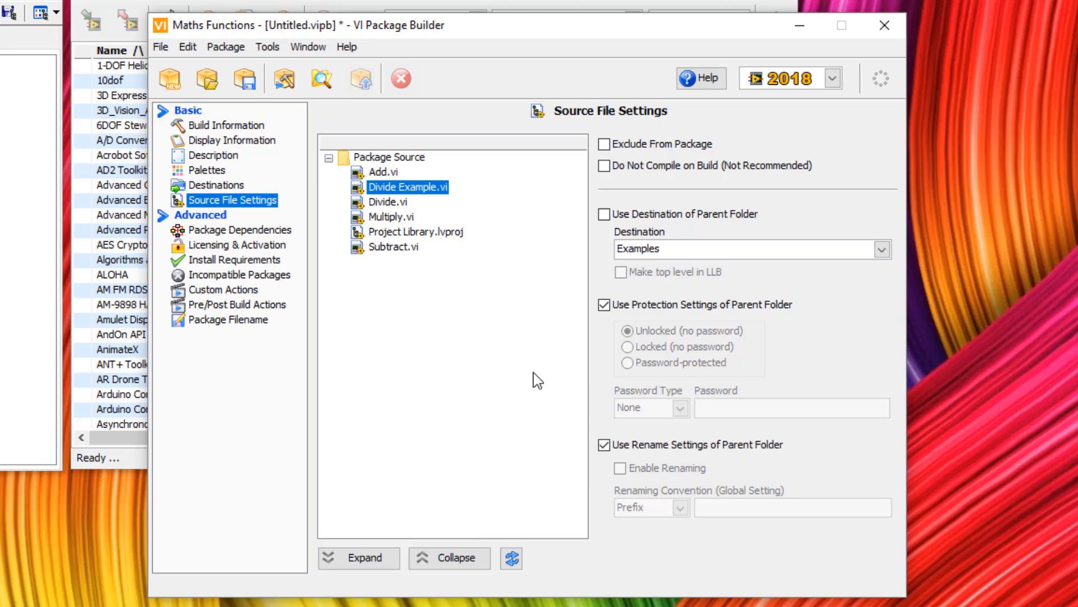
{"action": "mouse_move", "coordinate": [245, 77]}
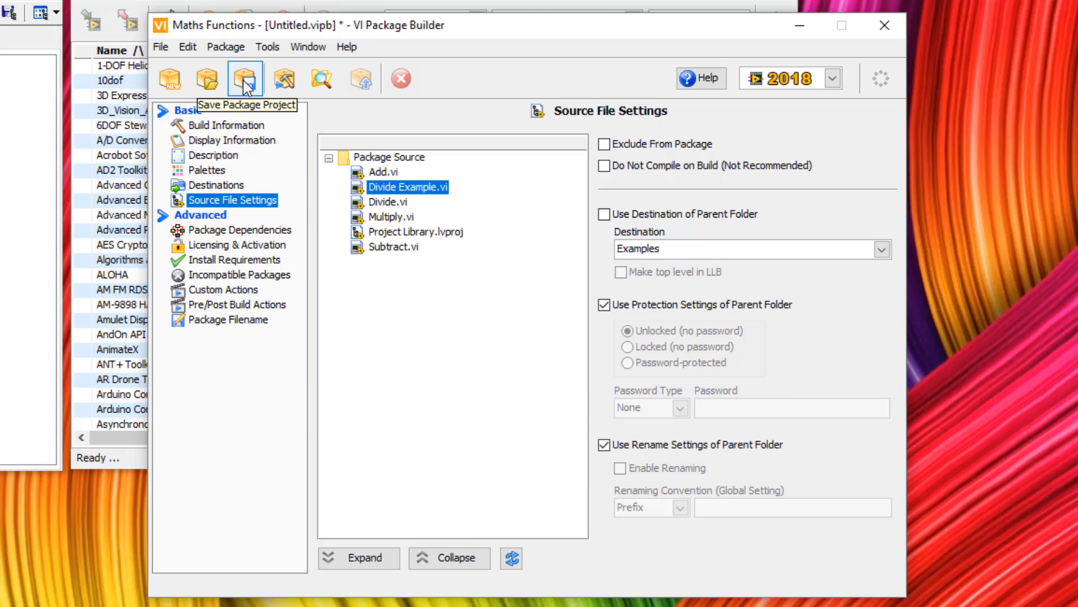
- Save the package build spec as Maths Functions.vipb
{"action": "left_click", "coordinate": [245, 77]}
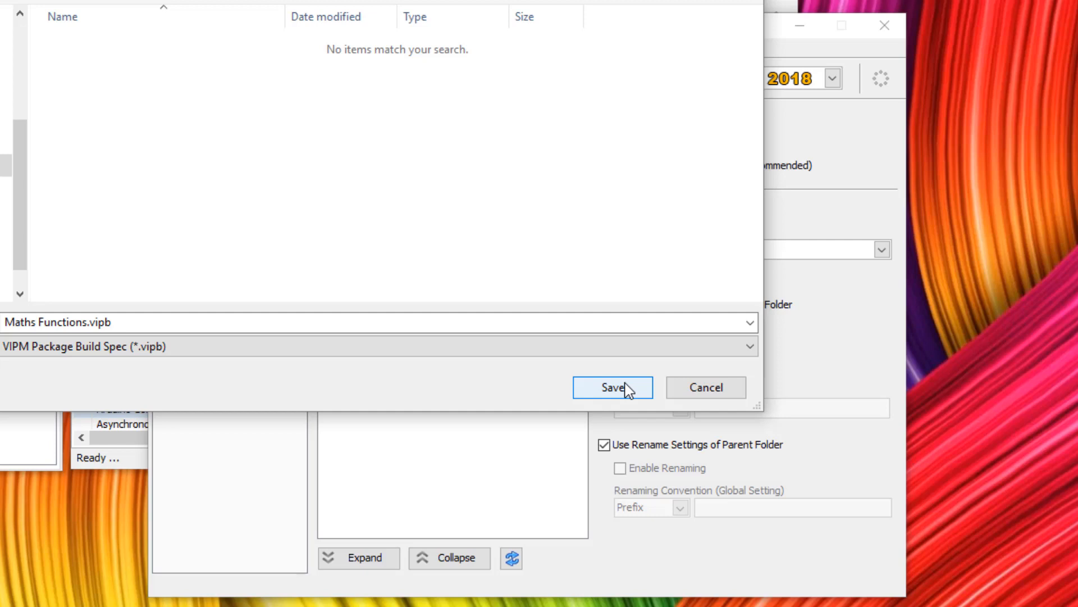
{"action": "left_click", "coordinate": [613, 387]}
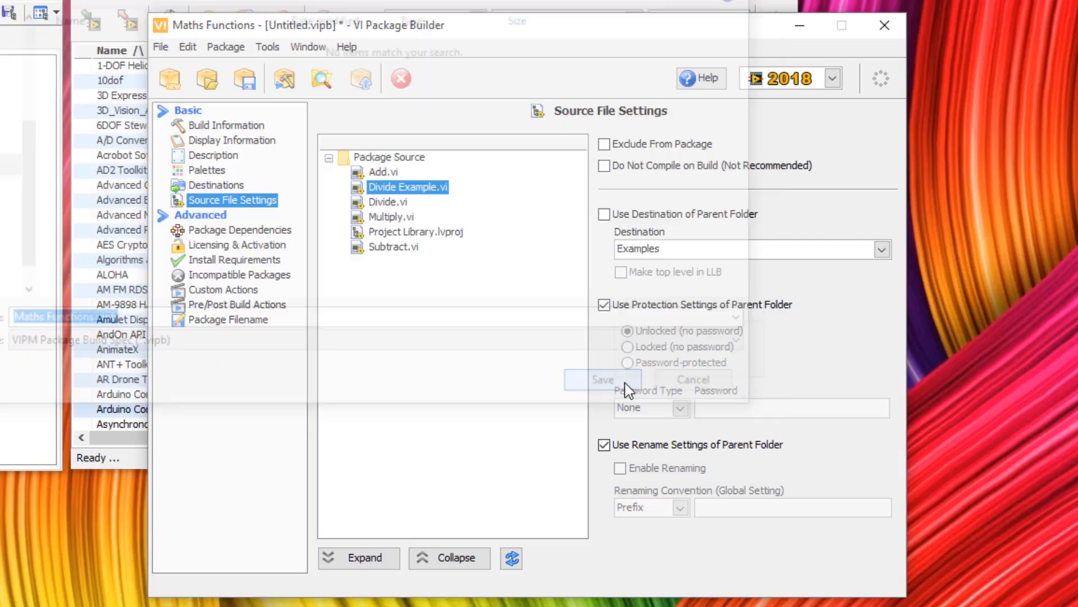
{"action": "left_click", "coordinate": [601, 379]}
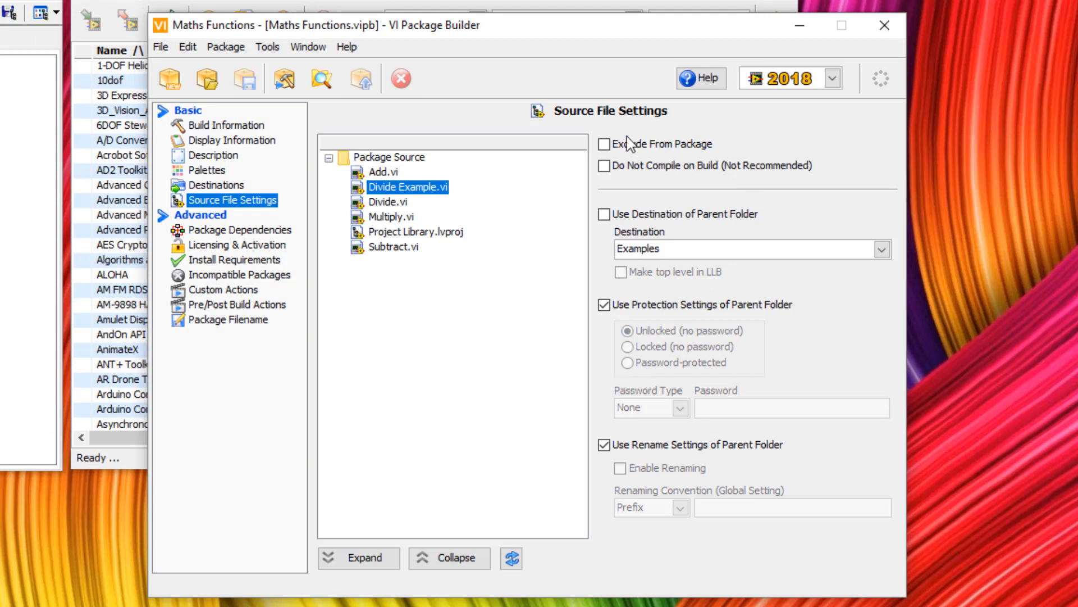
{"action": "mouse_move", "coordinate": [285, 78]}
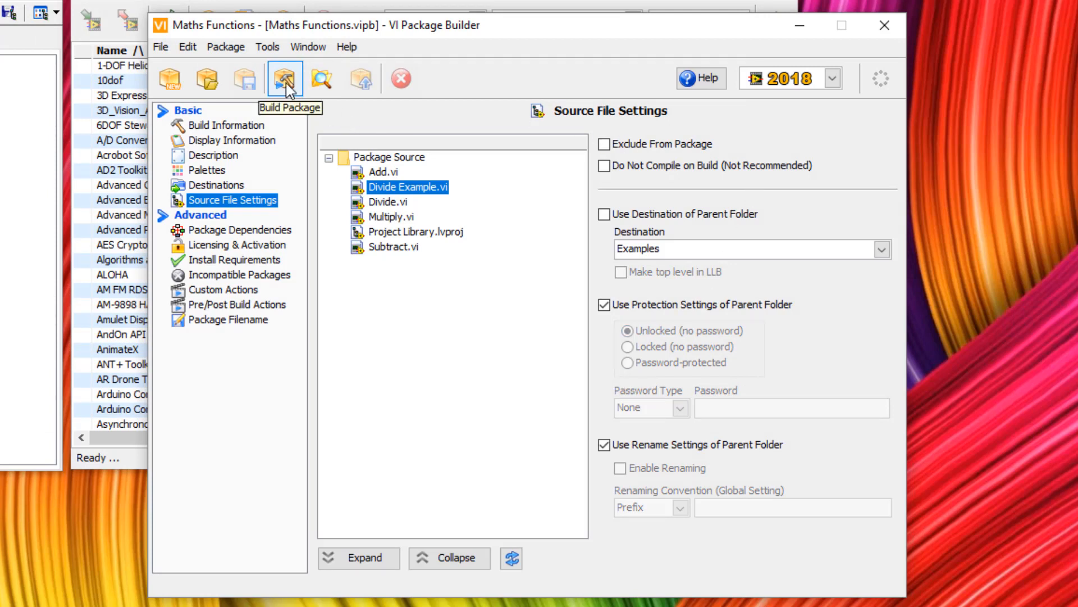
- Build Maths Functions v1.0.0.1 and open the built package in VIPM
{"action": "left_click", "coordinate": [284, 77]}
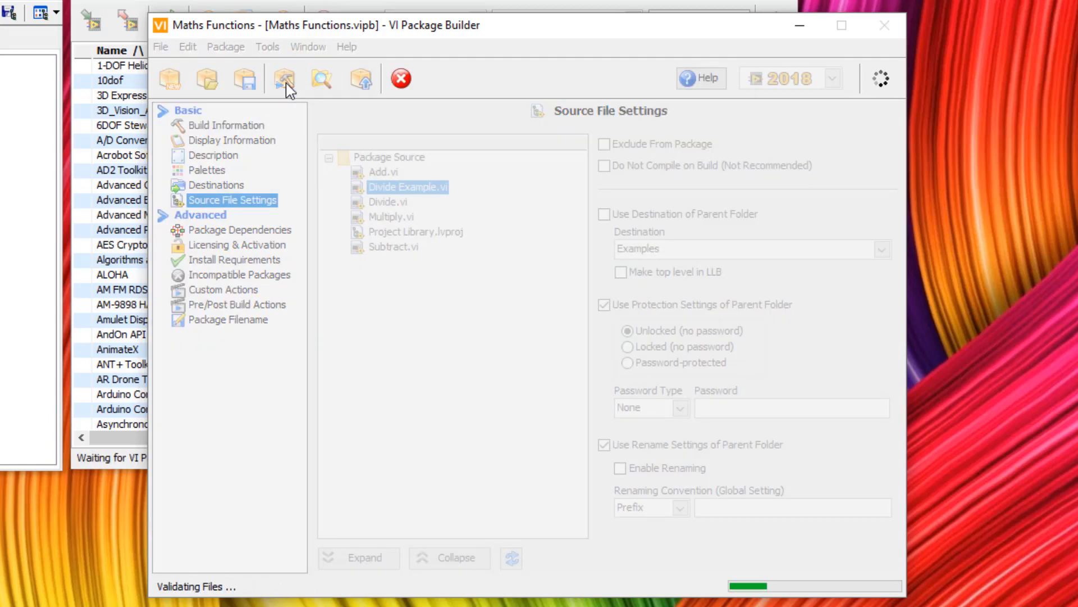
{"action": "left_click", "coordinate": [285, 77]}
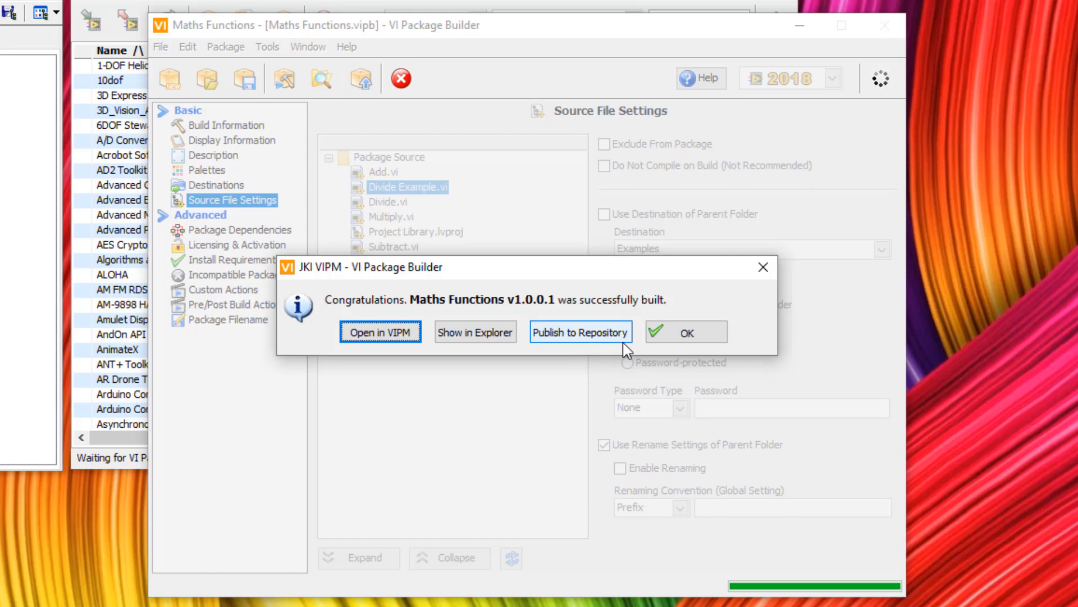
{"action": "mouse_move", "coordinate": [535, 364]}
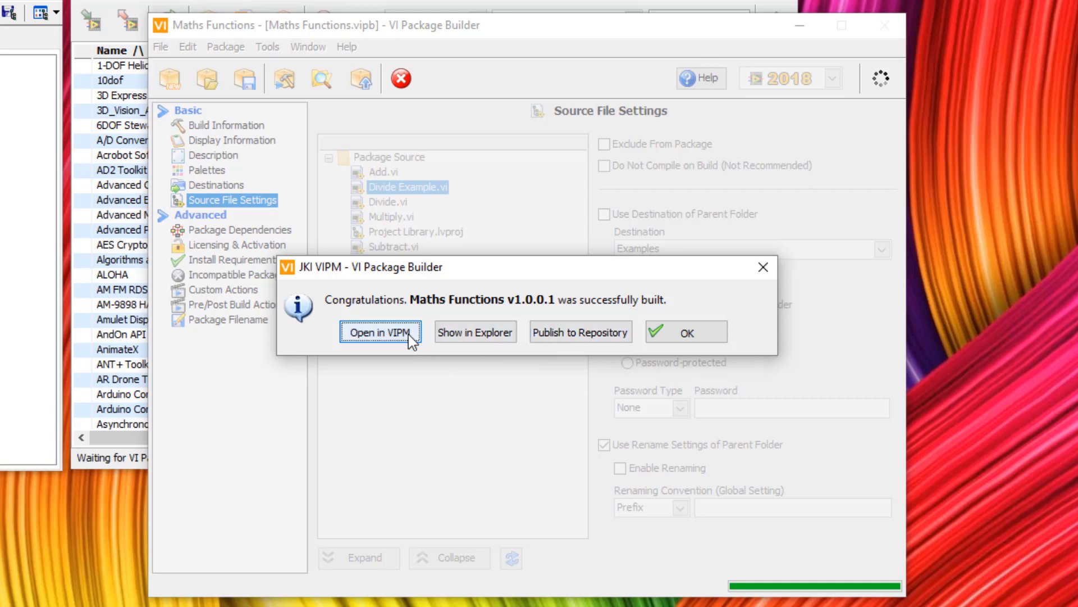
{"action": "left_click", "coordinate": [379, 332]}
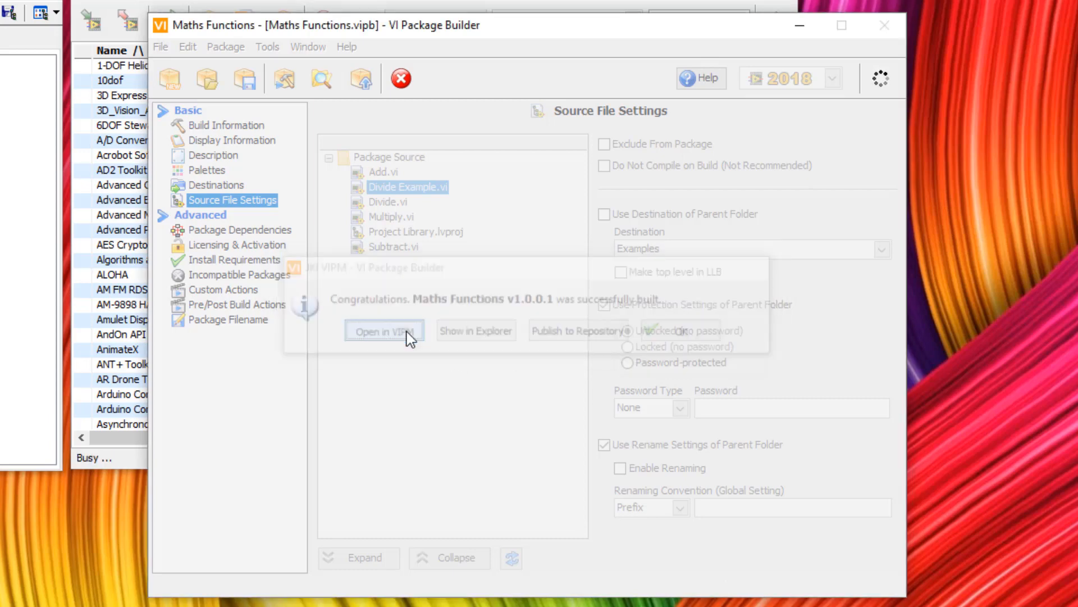
{"action": "left_click", "coordinate": [384, 331]}
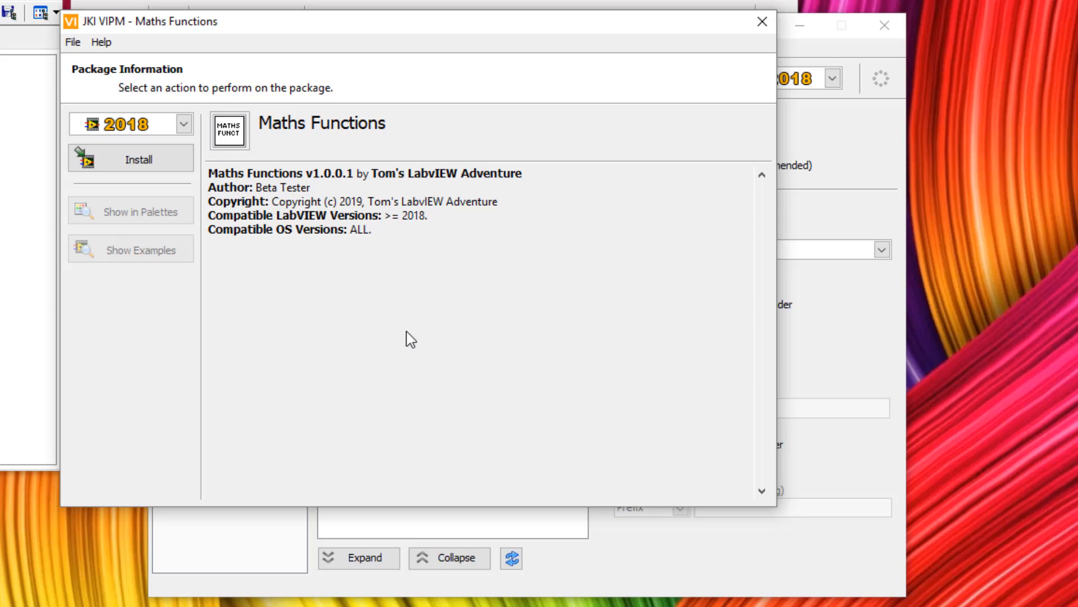
{"action": "mouse_move", "coordinate": [382, 172]}
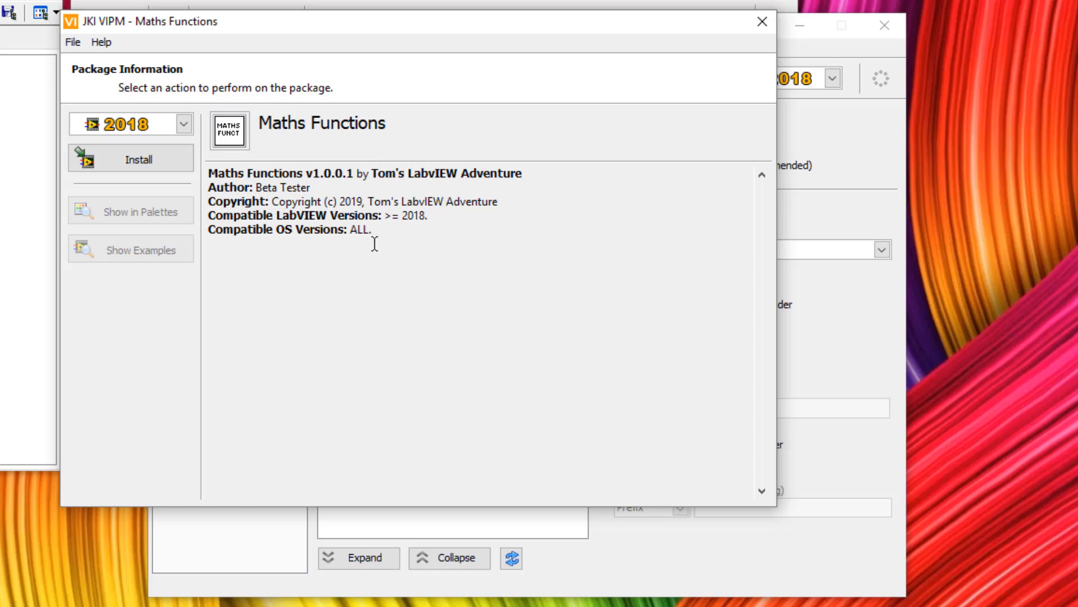
{"action": "mouse_move", "coordinate": [150, 174]}
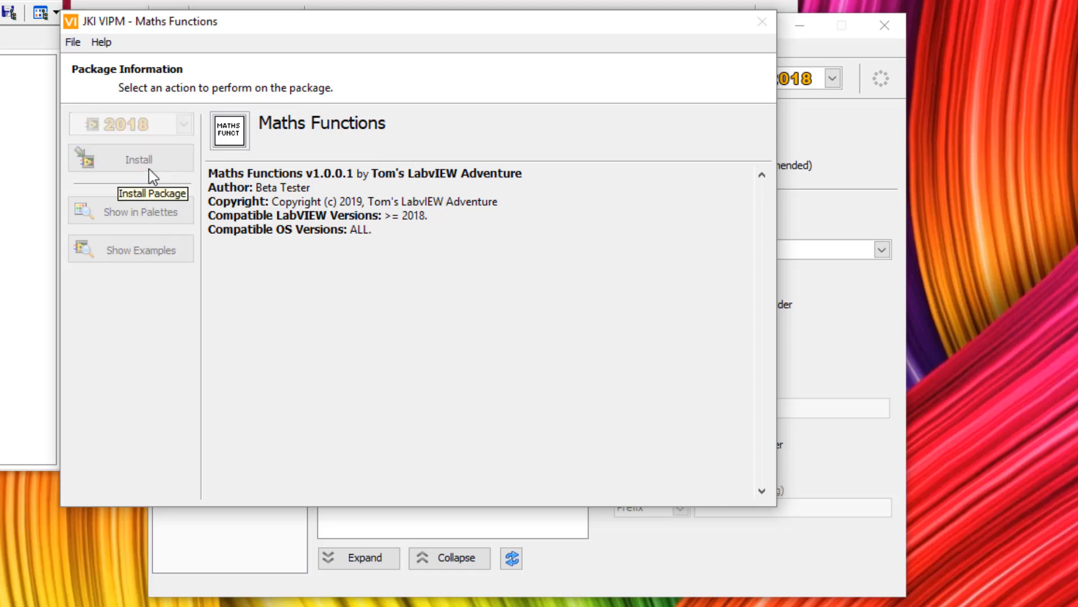
- Install Maths Functions v1.0.0.1, dismiss the results and Package Information, and exit VIPM
{"action": "left_click", "coordinate": [138, 159]}
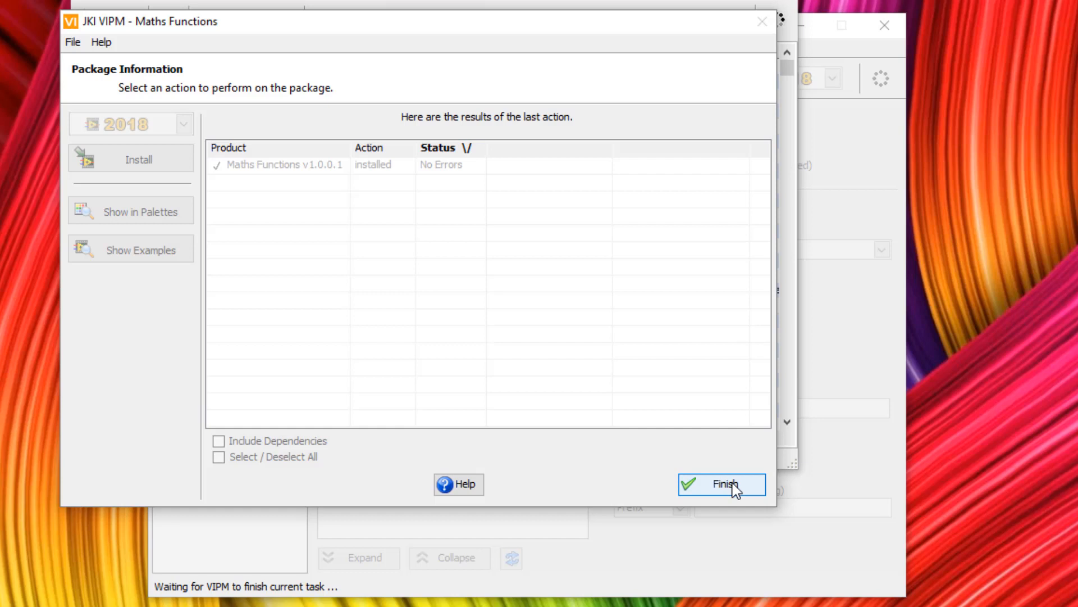
{"action": "left_click", "coordinate": [720, 484]}
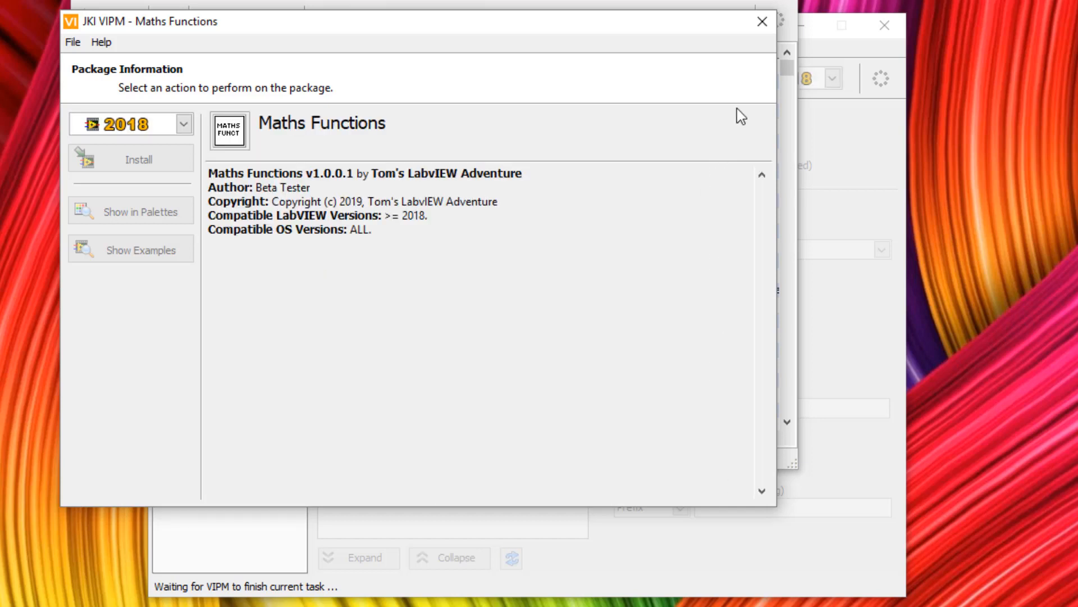
{"action": "left_click", "coordinate": [760, 21]}
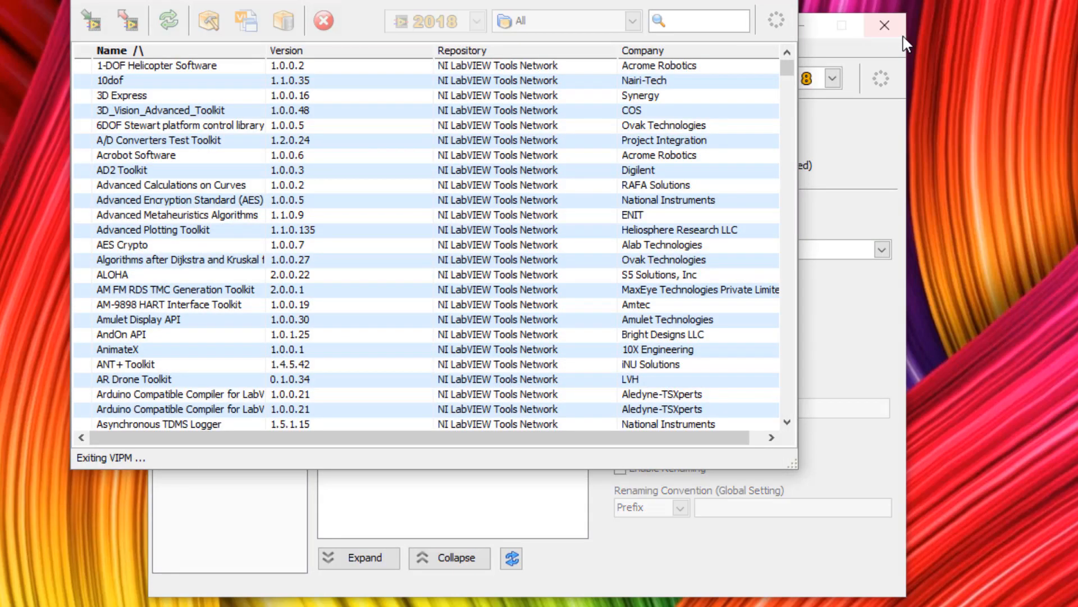
{"action": "left_click", "coordinate": [884, 25]}
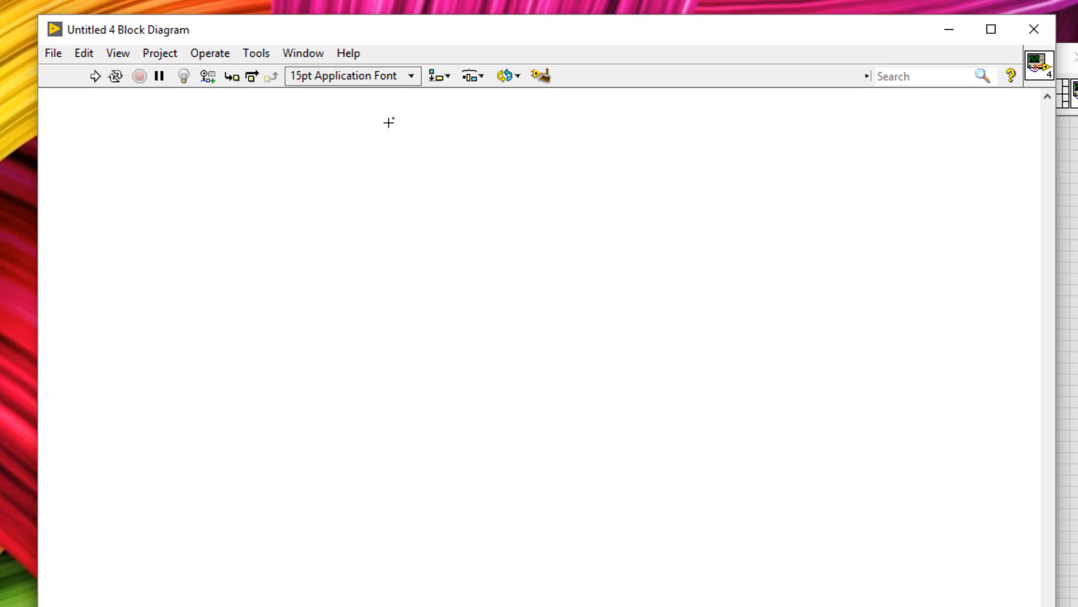
- Drop a VI from the Maths Functions palette onto the Untitled 4 block diagram
{"action": "right_click", "coordinate": [389, 122]}
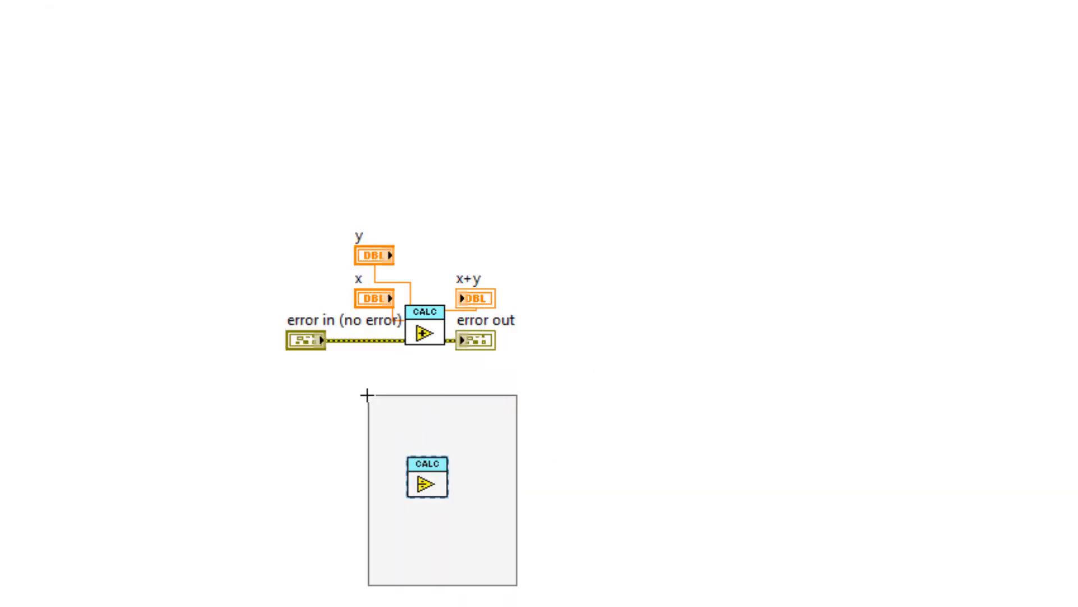
{"action": "left_click", "coordinate": [404, 54]}
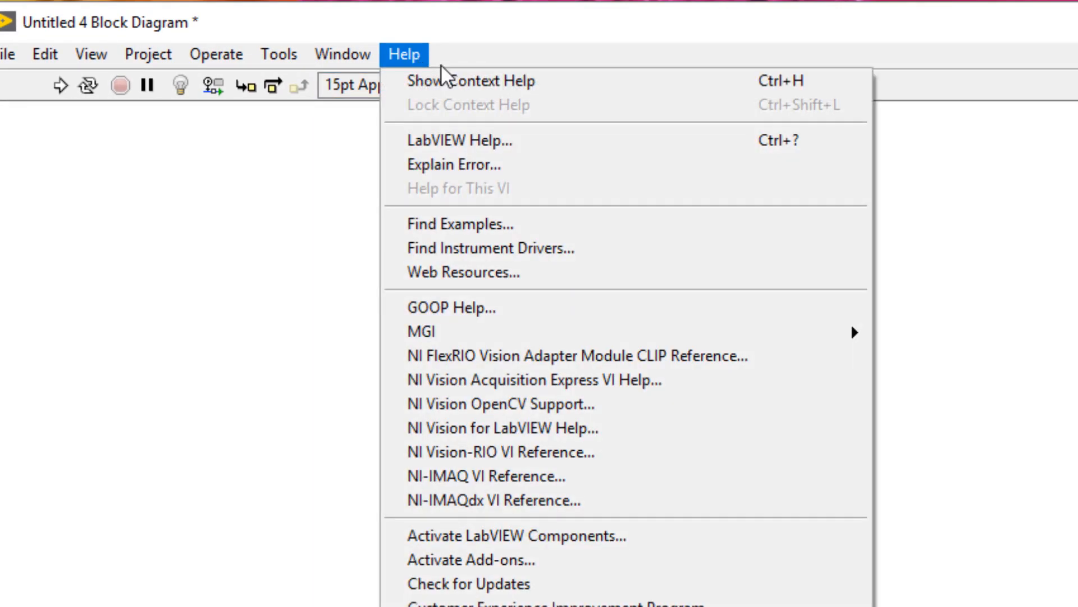
- Open Divide Example in Example Finder under Tom's LabvIEW Adventure › Maths Functions
{"action": "left_click", "coordinate": [460, 223]}
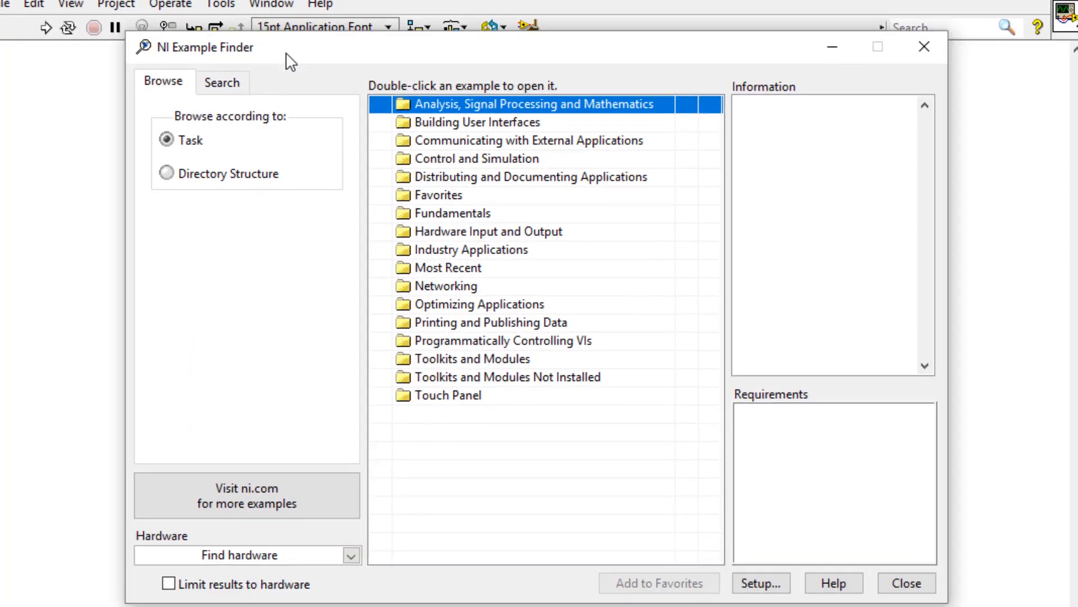
{"action": "left_click", "coordinate": [165, 174]}
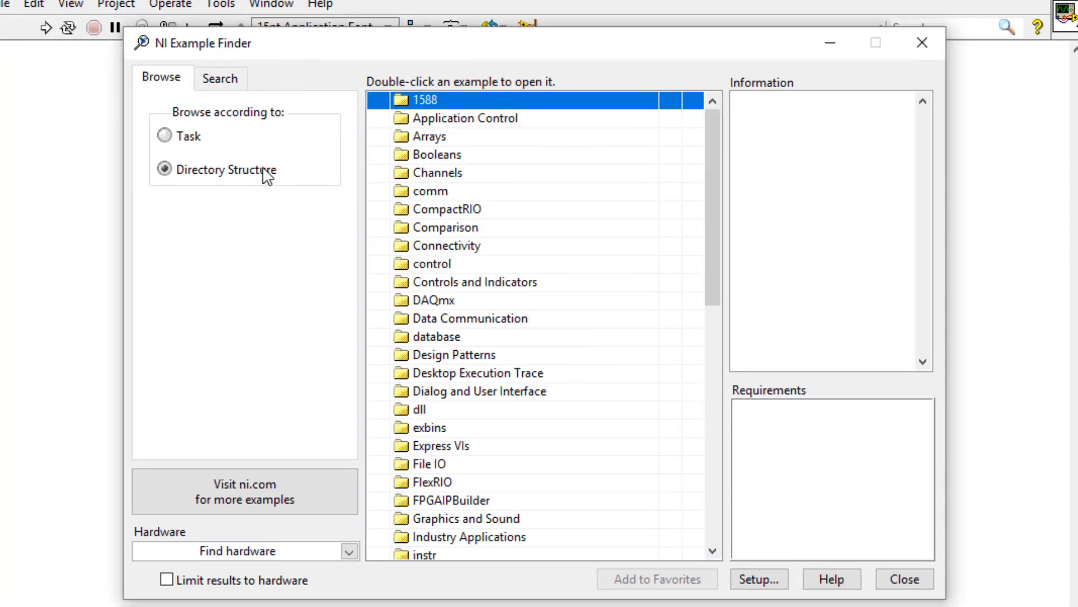
{"action": "mouse_move", "coordinate": [566, 319]}
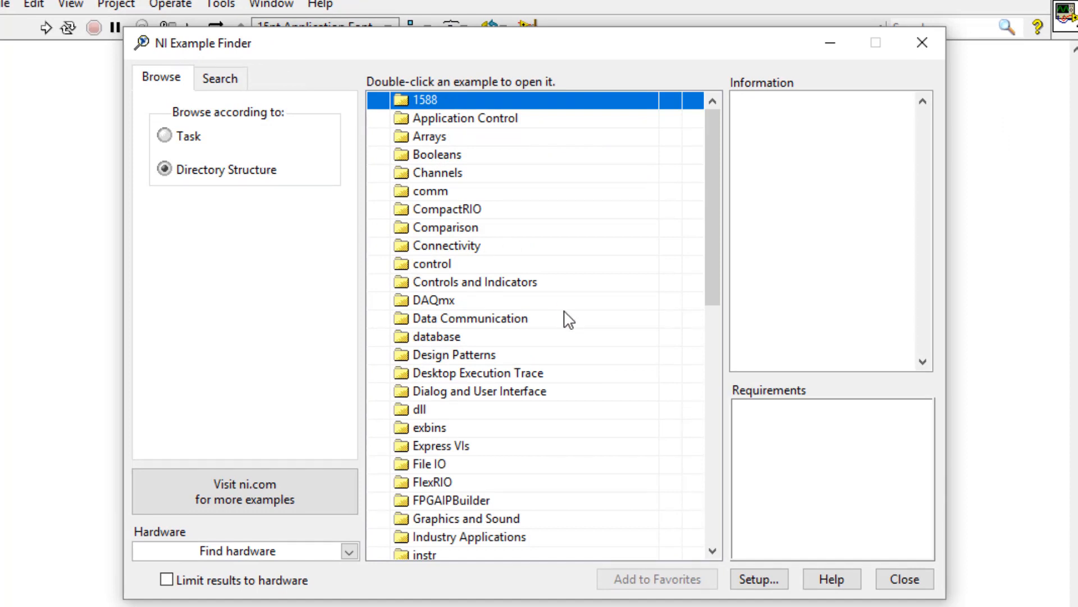
{"action": "scroll", "scroll_direction": "down", "scroll_amount": 3}
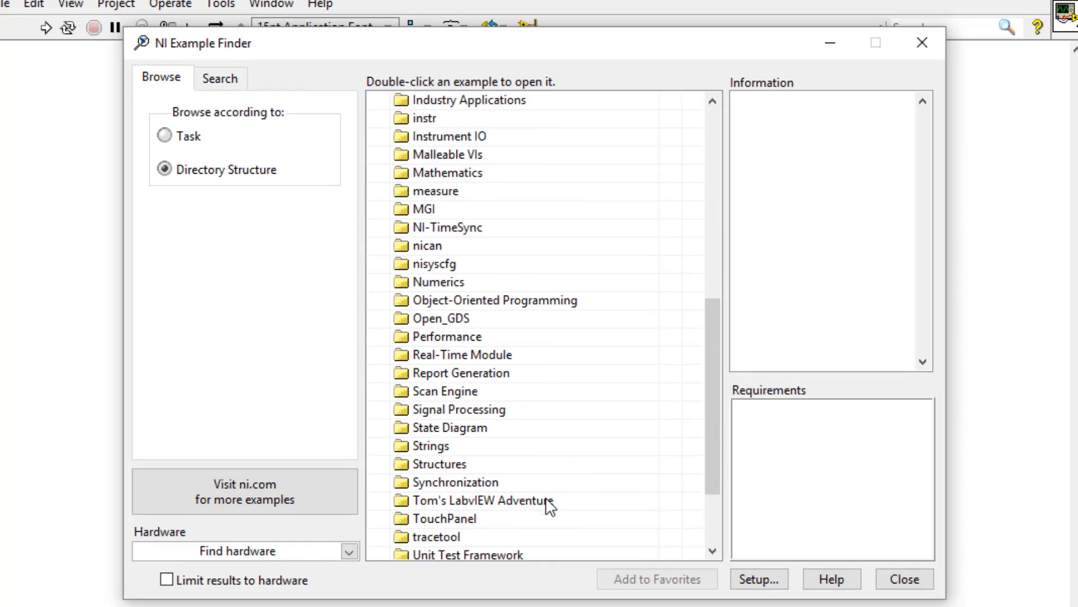
{"action": "left_click", "coordinate": [481, 500]}
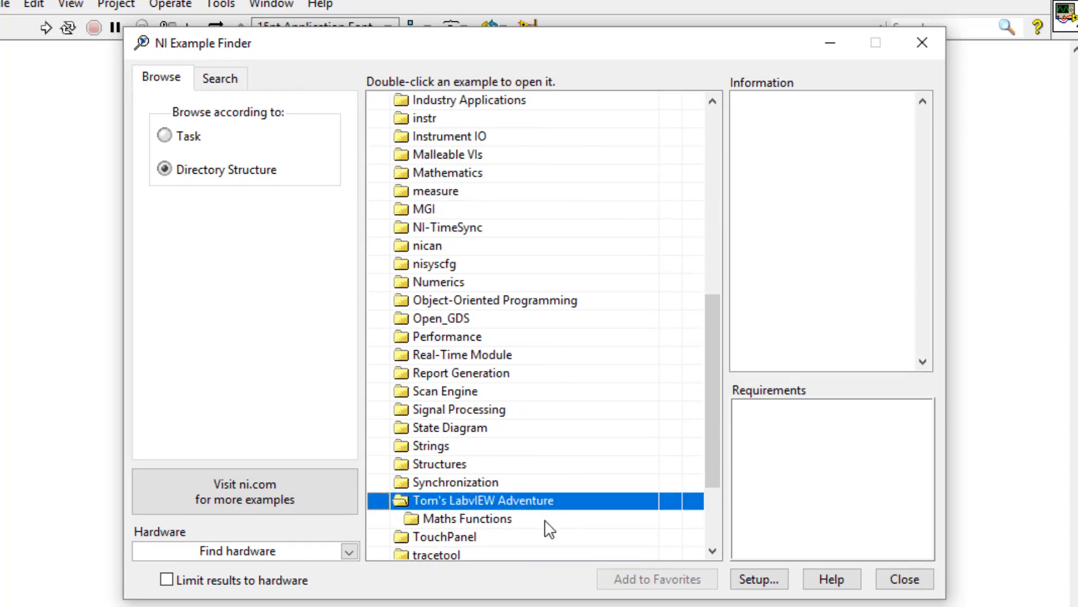
{"action": "double_click", "coordinate": [471, 518]}
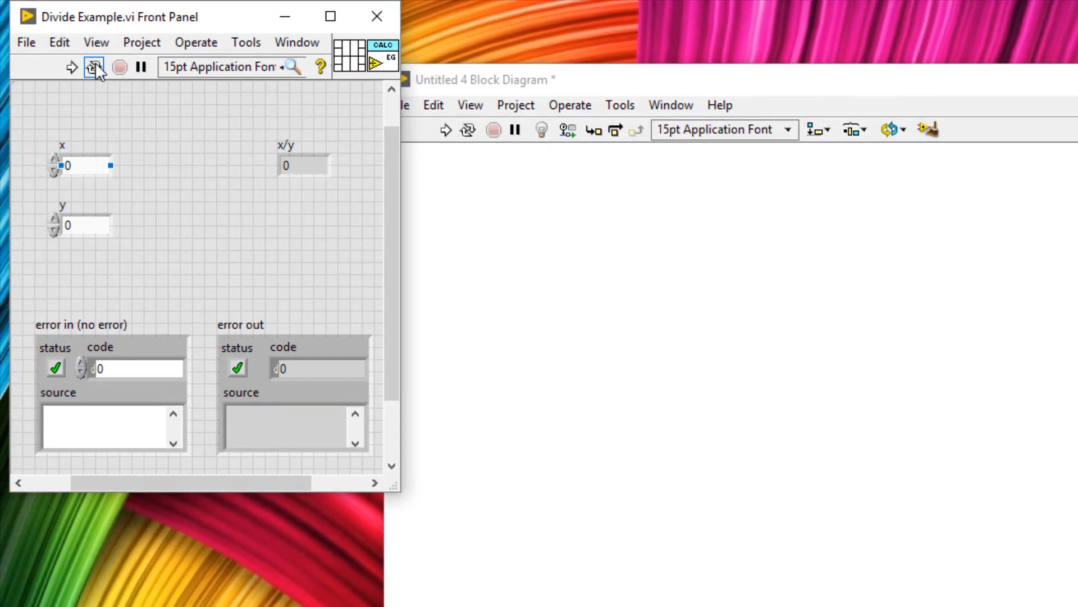
- Run the divide example continuously with x = 3 and y = -3, then abort it
{"action": "left_click", "coordinate": [71, 66]}
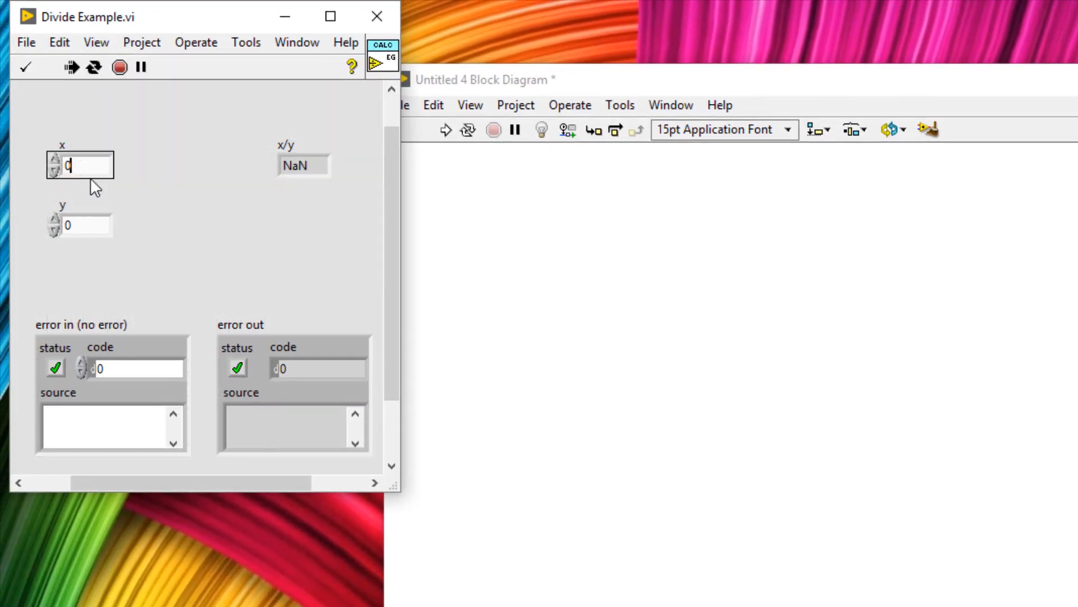
{"action": "type", "text": "-1"}
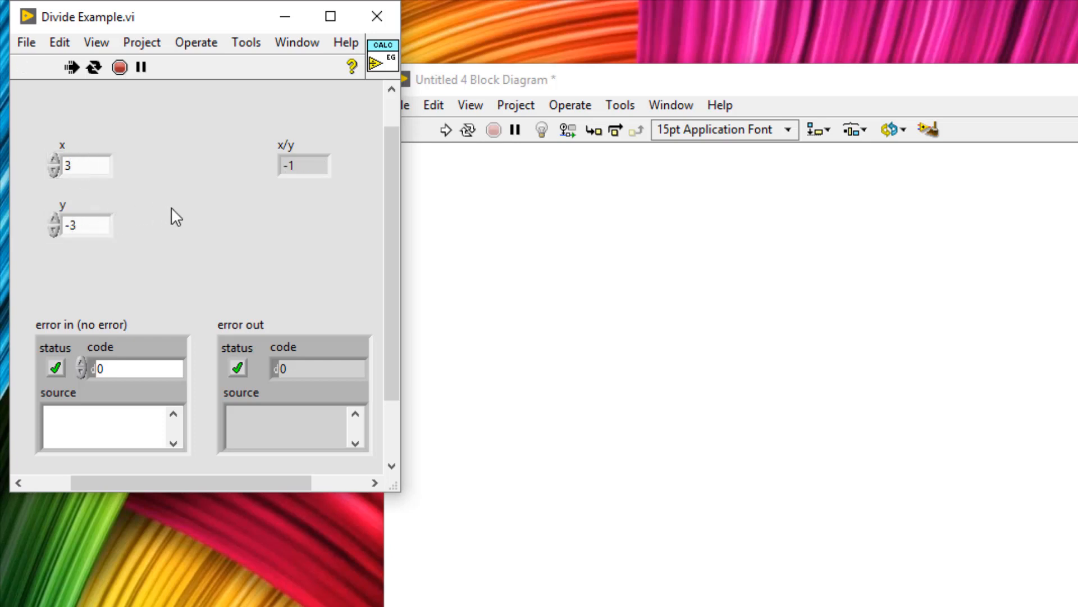
{"action": "mouse_move", "coordinate": [138, 90]}
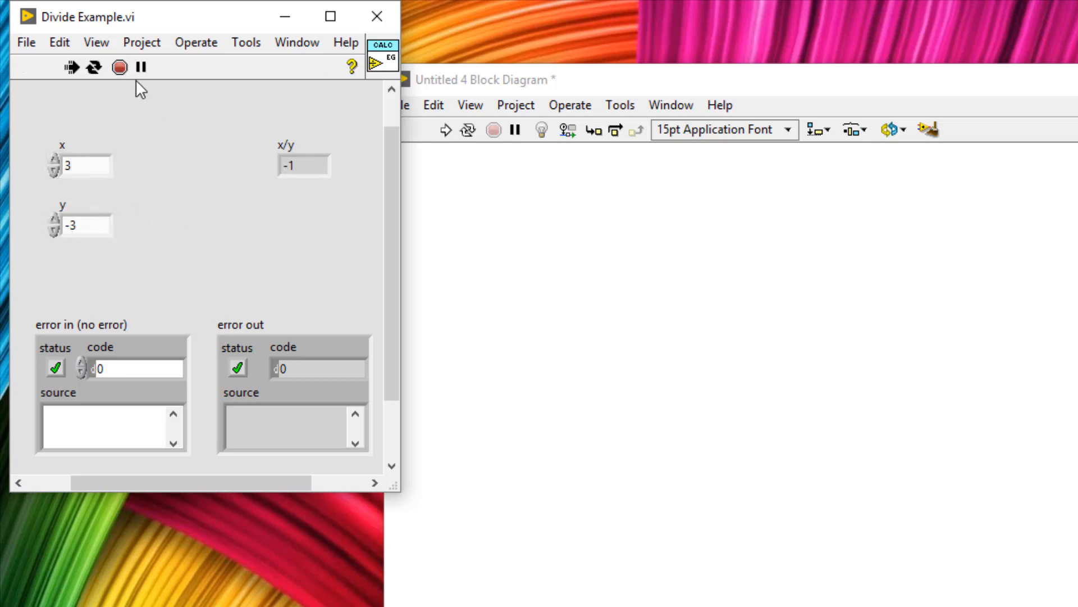
{"action": "left_click", "coordinate": [377, 15]}
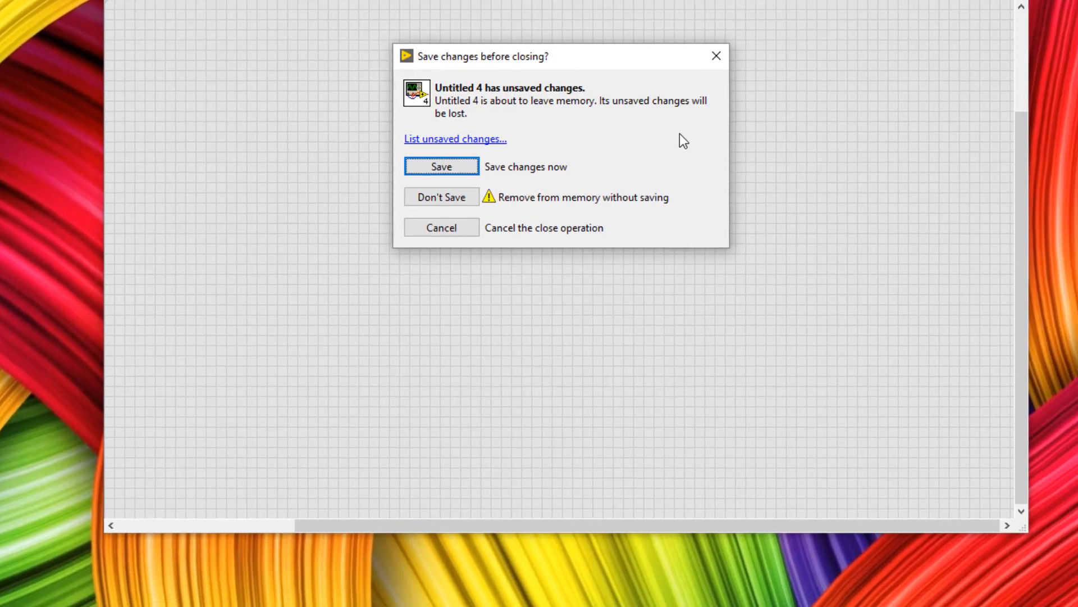
{"action": "left_click", "coordinate": [440, 196]}
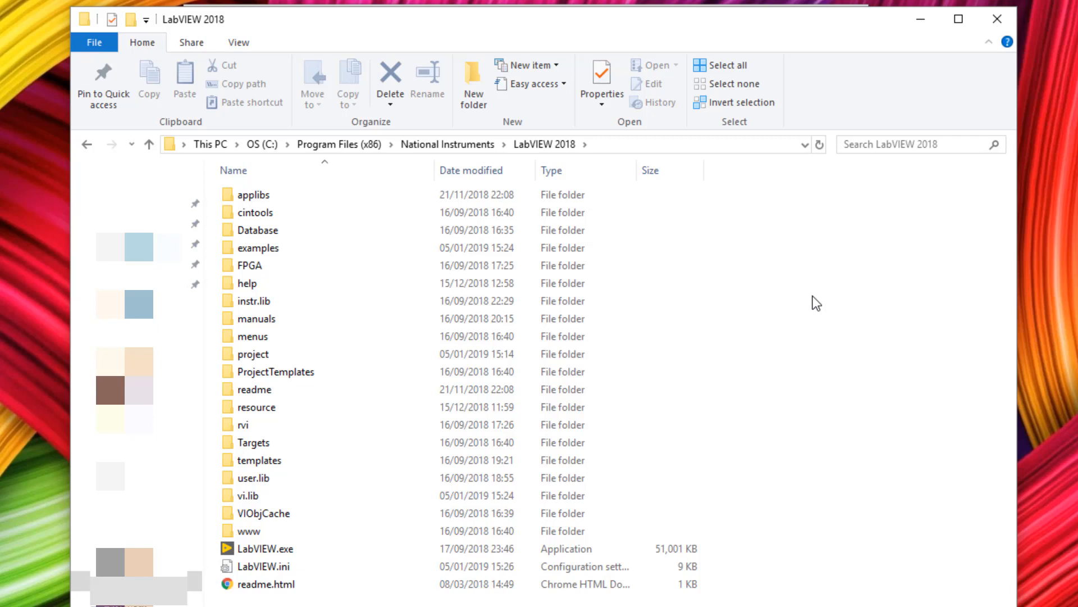
- Browse to vi.lib\Tom's LabvIEW Adventure\Maths Functions in the LabVIEW 2018 folder
{"action": "left_click", "coordinate": [245, 495]}
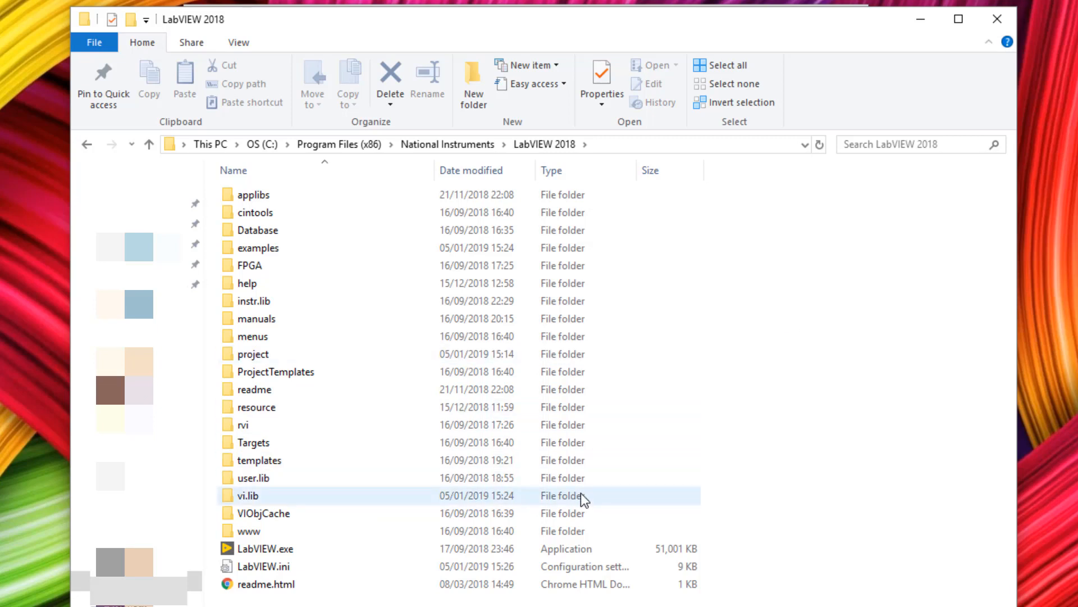
{"action": "double_click", "coordinate": [245, 496]}
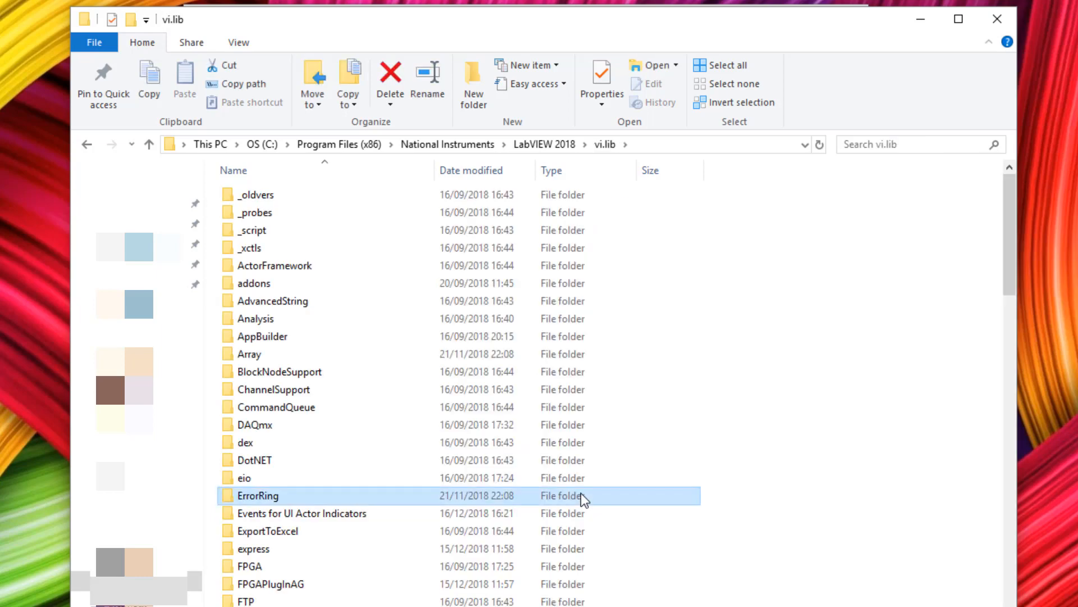
{"action": "scroll", "scroll_direction": "down", "scroll_amount": 3}
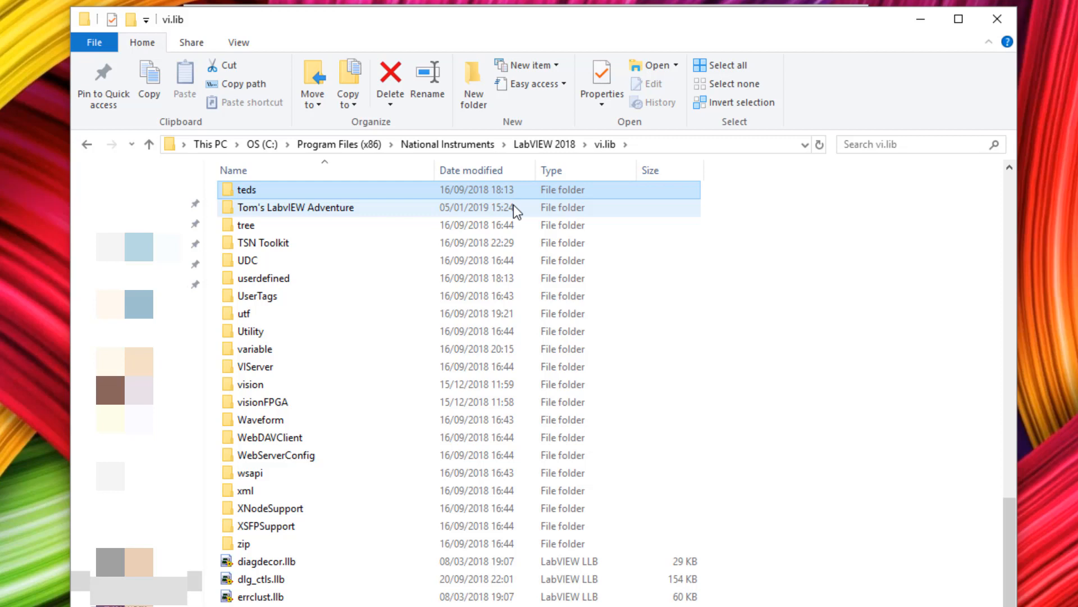
{"action": "double_click", "coordinate": [296, 207]}
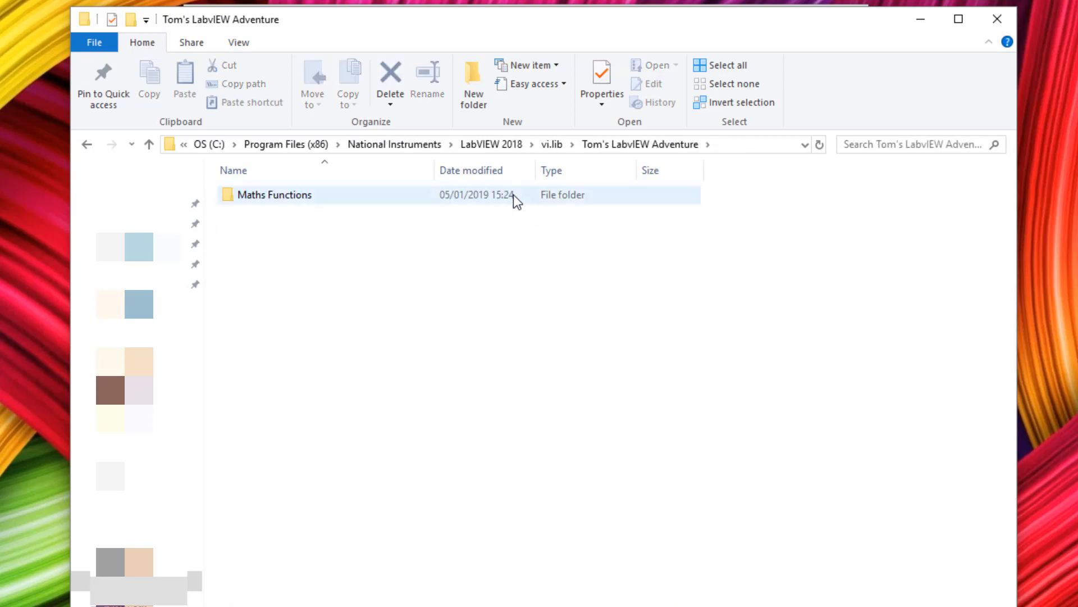
{"action": "double_click", "coordinate": [274, 194]}
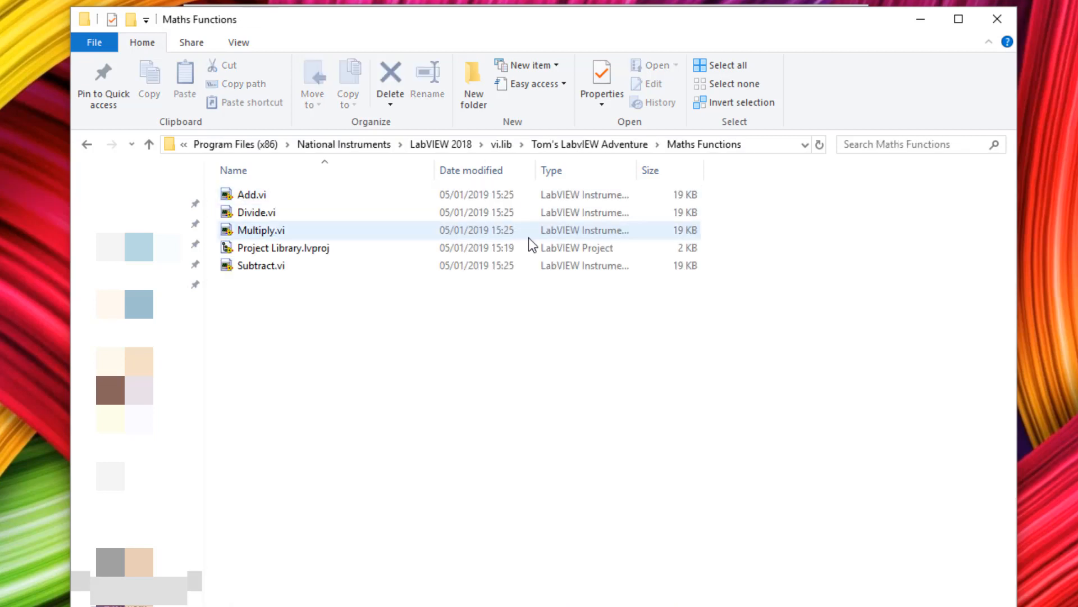